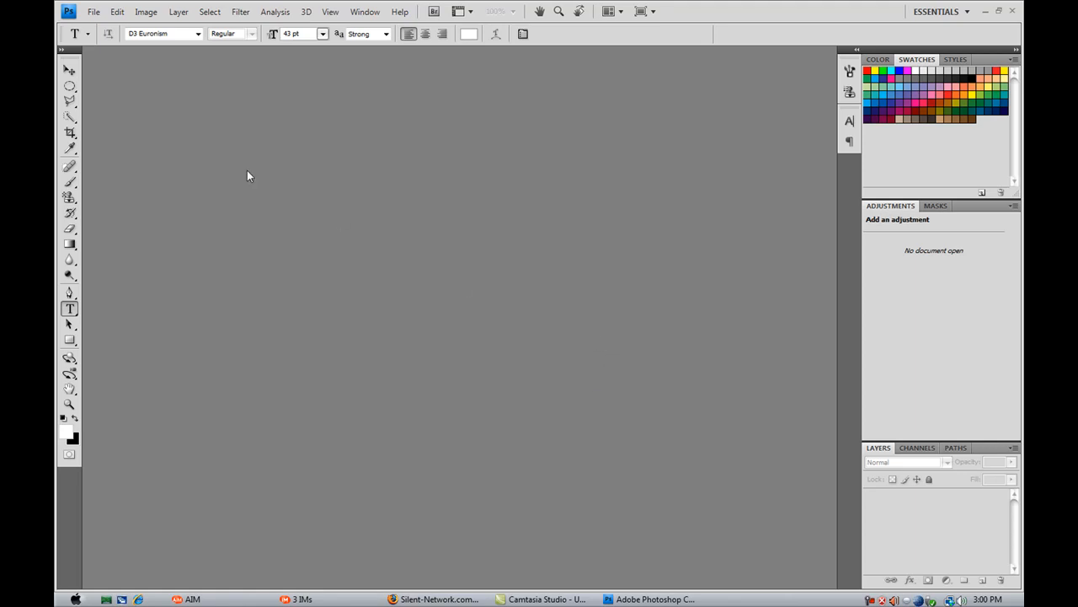
{"action": "mouse_move", "coordinate": [107, 15]}
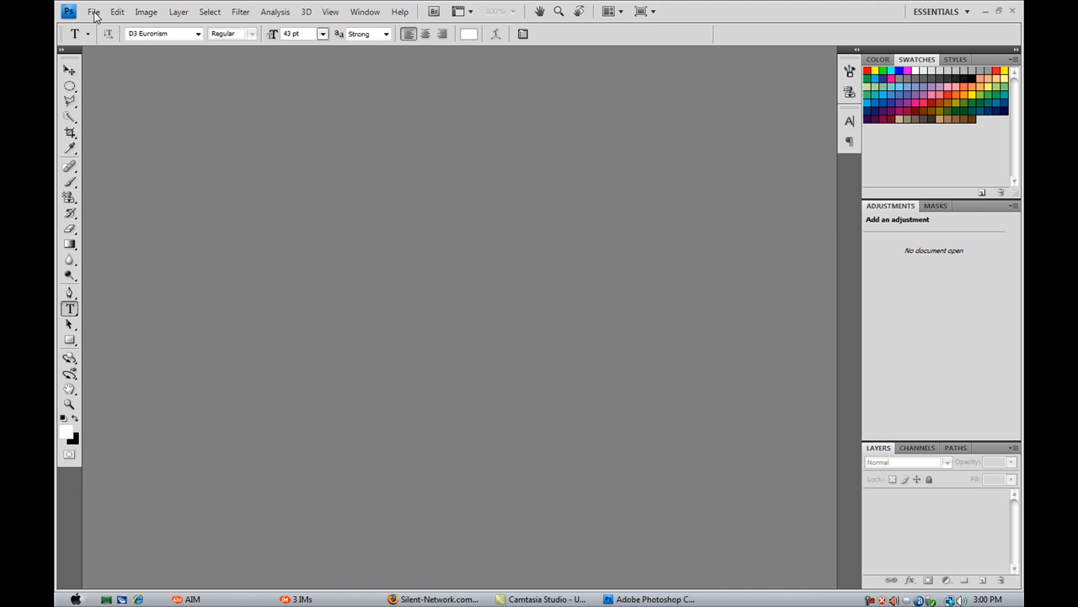
Step: Create a new 350×100 px transparent document from the Signature preset
{"action": "left_click", "coordinate": [93, 11]}
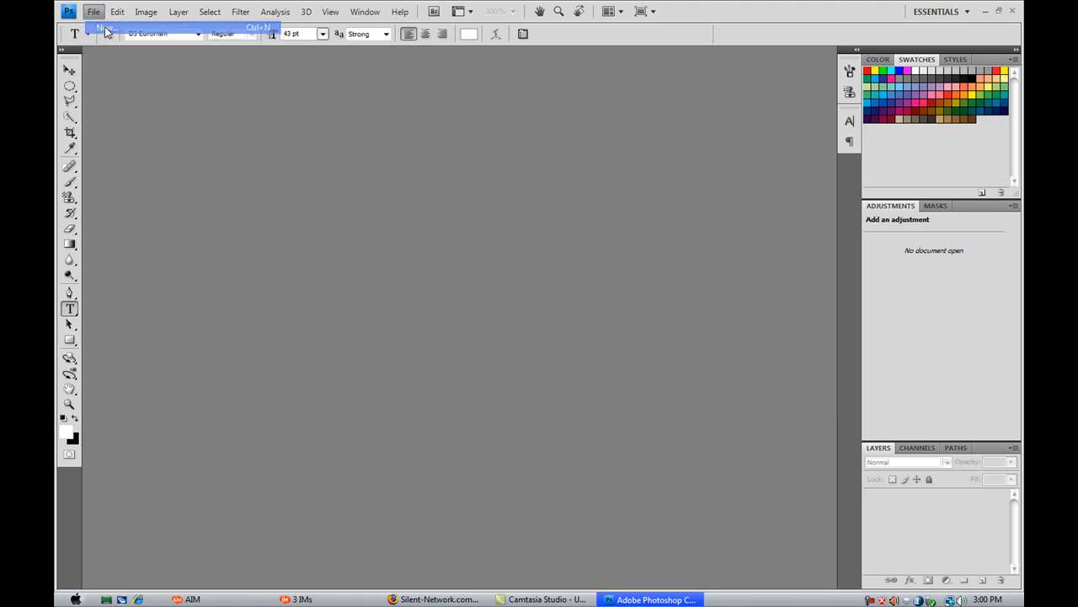
{"action": "left_click", "coordinate": [104, 28]}
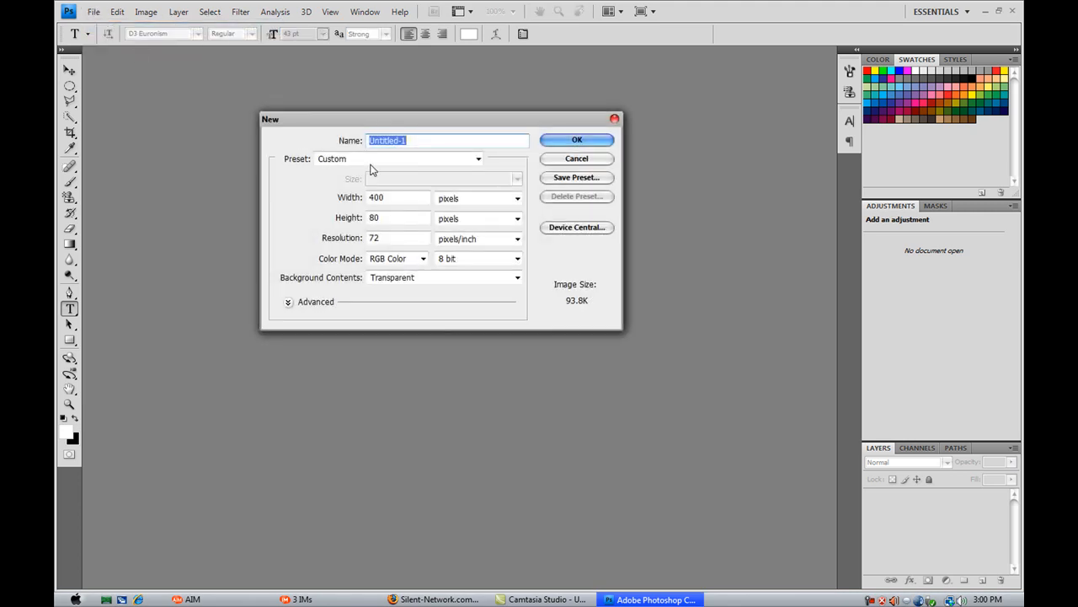
{"action": "left_click", "coordinate": [396, 158]}
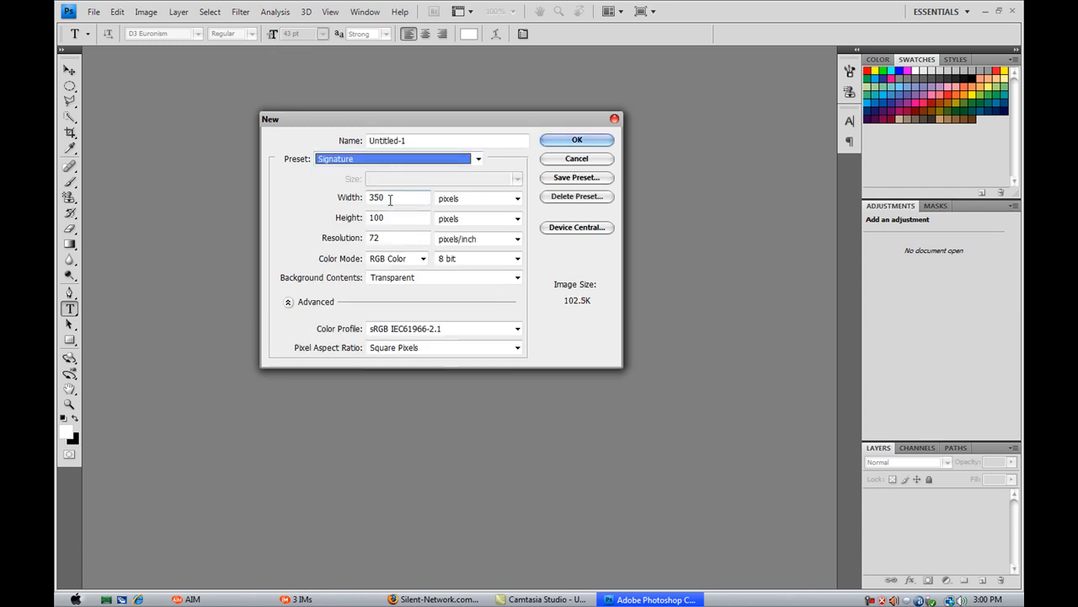
{"action": "mouse_move", "coordinate": [356, 197]}
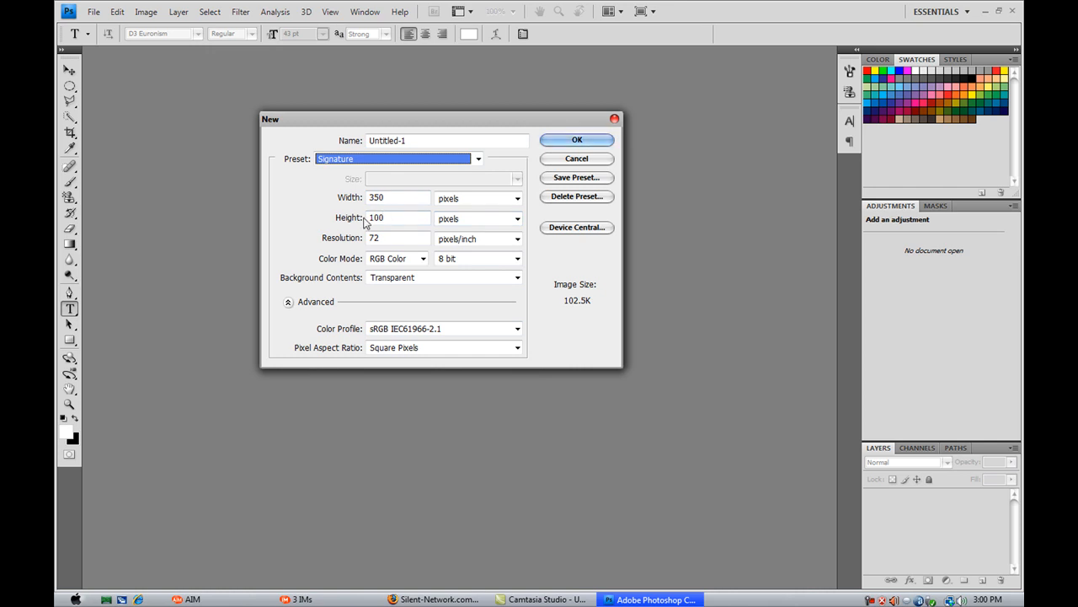
{"action": "mouse_move", "coordinate": [421, 197]}
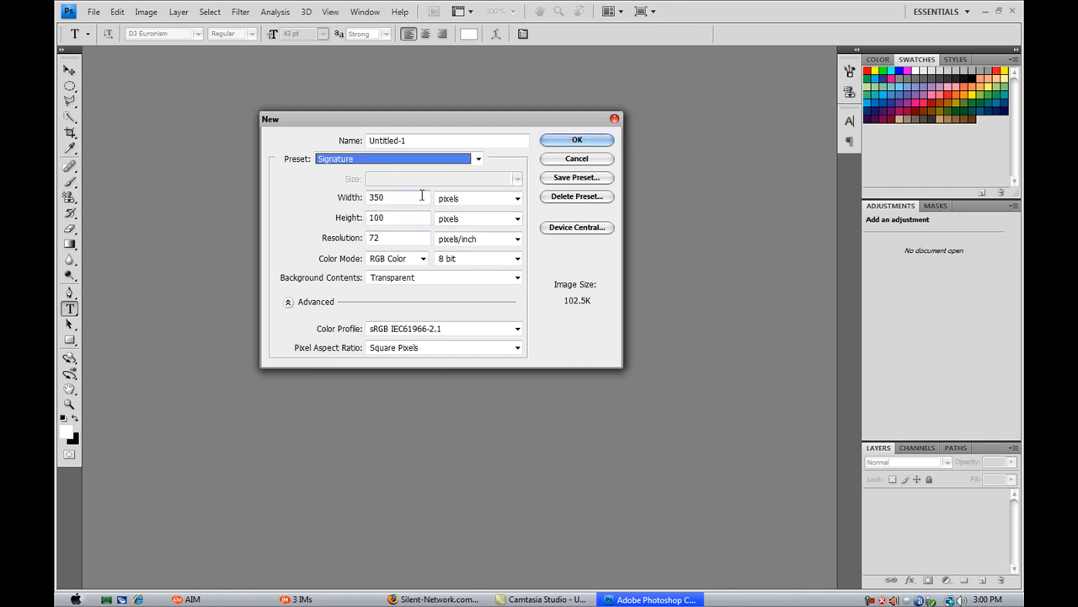
{"action": "mouse_move", "coordinate": [577, 177]}
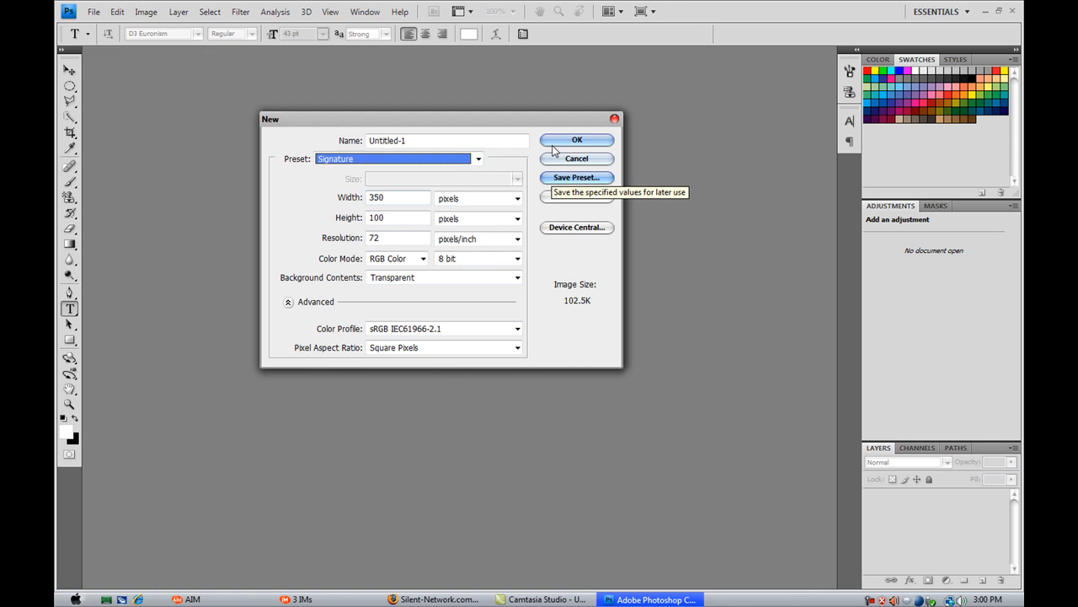
{"action": "left_click", "coordinate": [577, 140]}
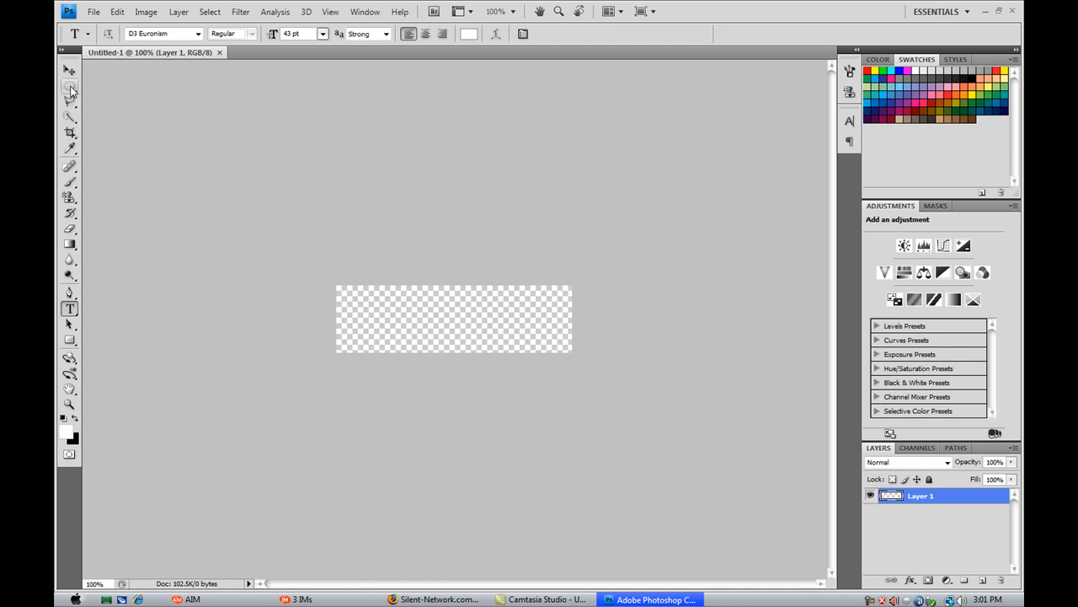
{"action": "mouse_move", "coordinate": [71, 88]}
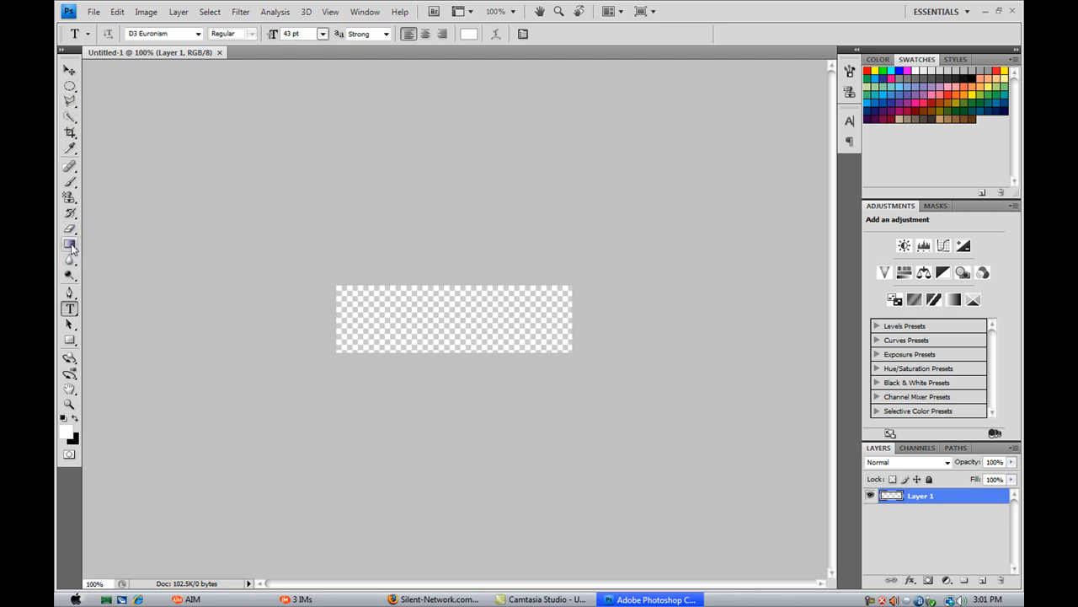
Step: Rename Layer 1 'background', fill it with a black-white vertical gradient, and add a layer
{"action": "left_click", "coordinate": [69, 245]}
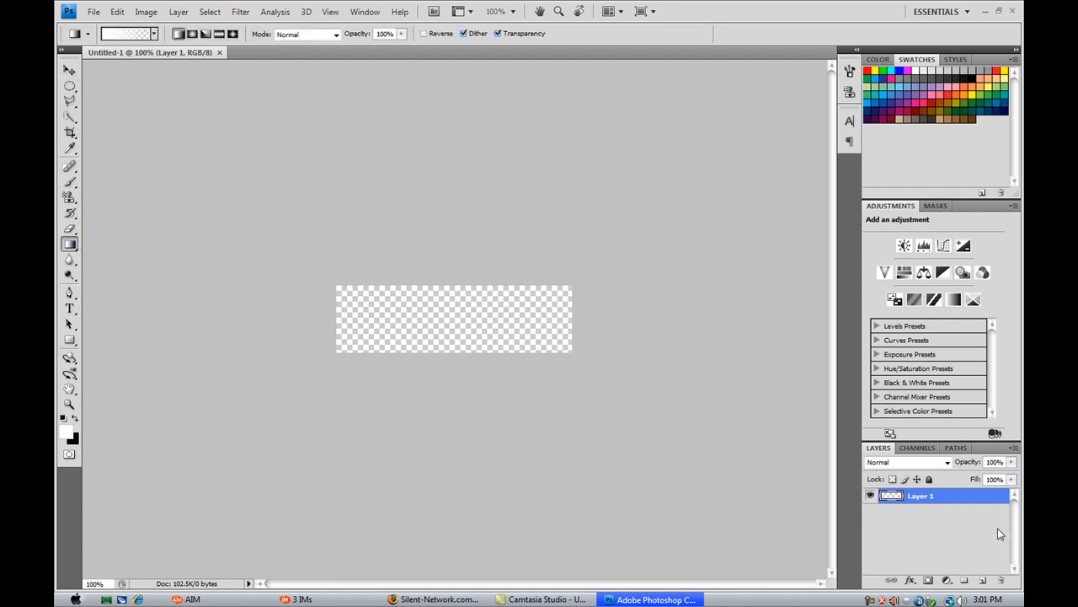
{"action": "double_click", "coordinate": [921, 495]}
{"action": "type", "text": "background"}
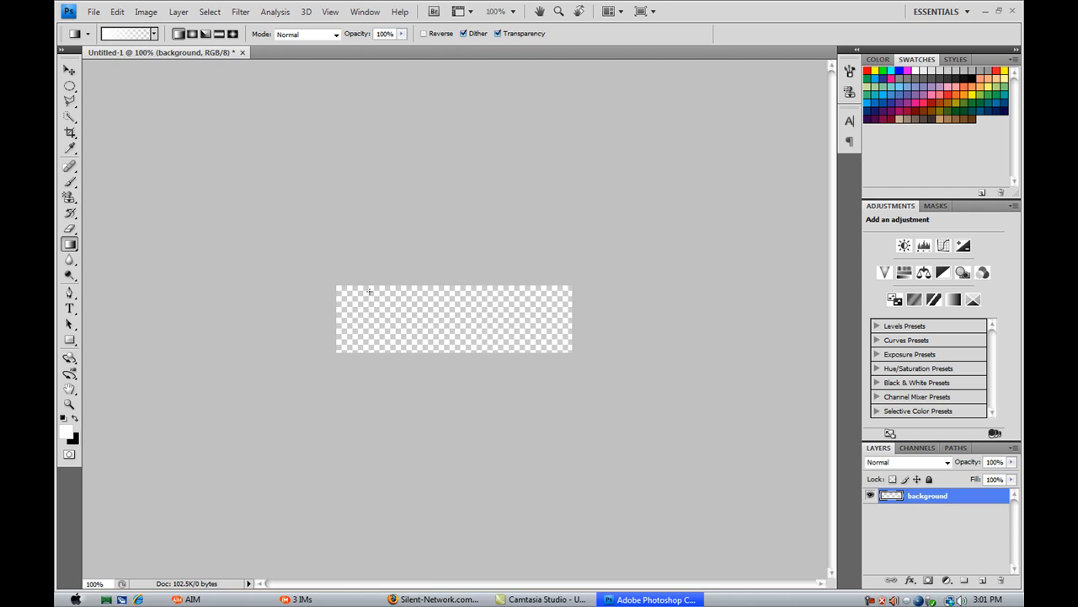
{"action": "left_click", "coordinate": [126, 33]}
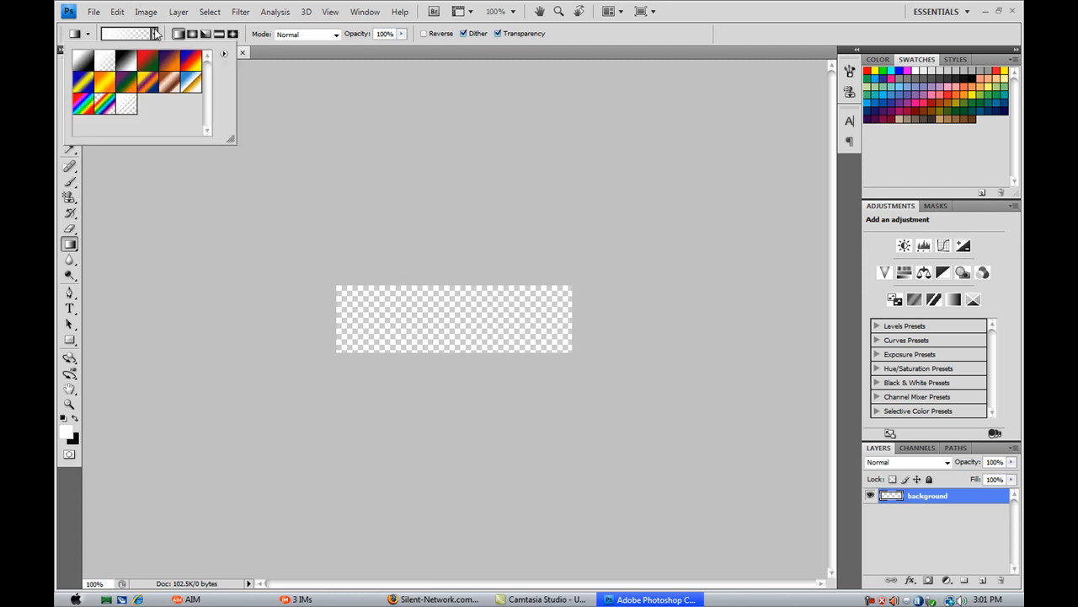
{"action": "left_click", "coordinate": [84, 60]}
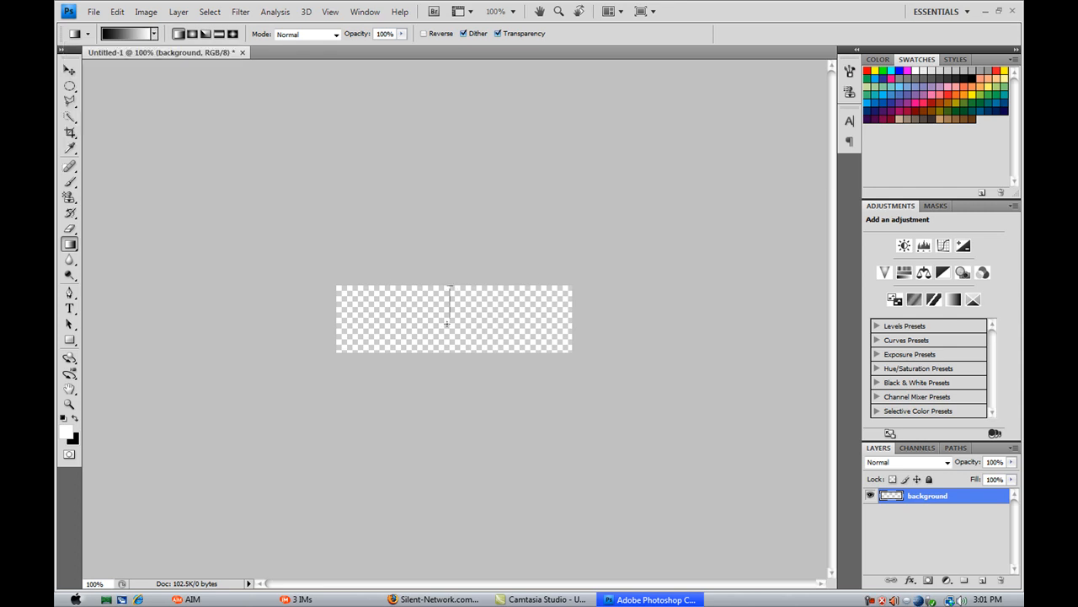
{"action": "left_click_drag", "start_coordinate": [453, 294], "coordinate": [453, 345]}
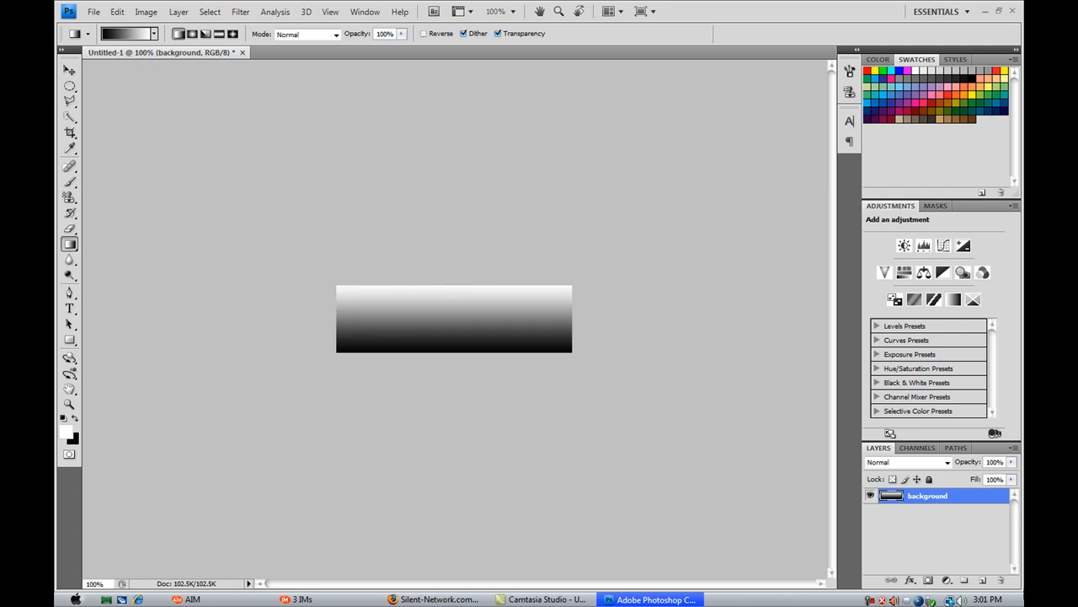
{"action": "left_click", "coordinate": [980, 580]}
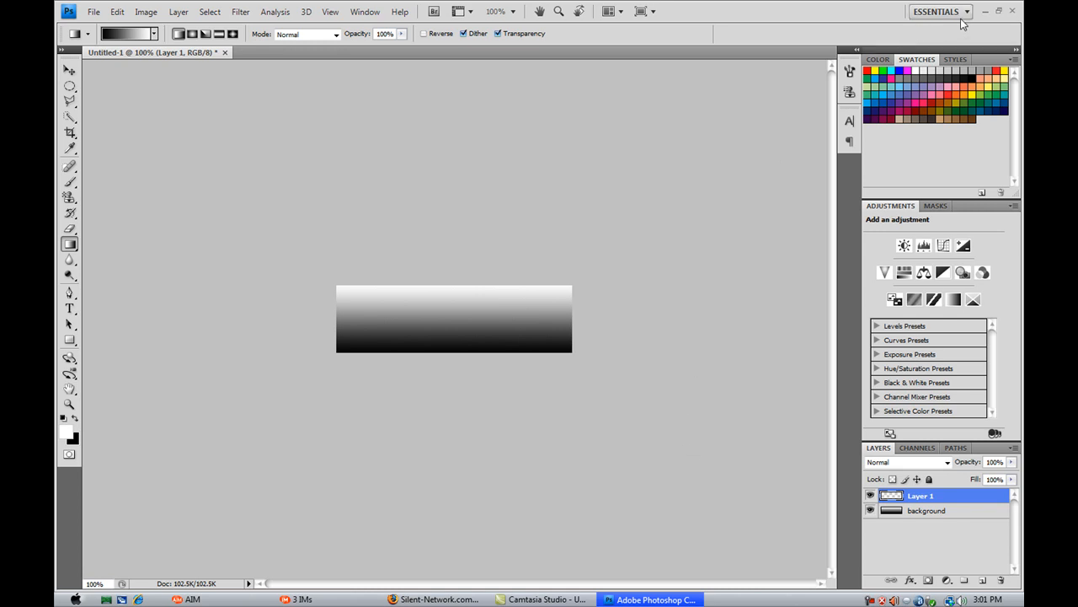
Step: Leave Photoshop, dismiss the chat window, and open a file browser
{"action": "left_click", "coordinate": [435, 599]}
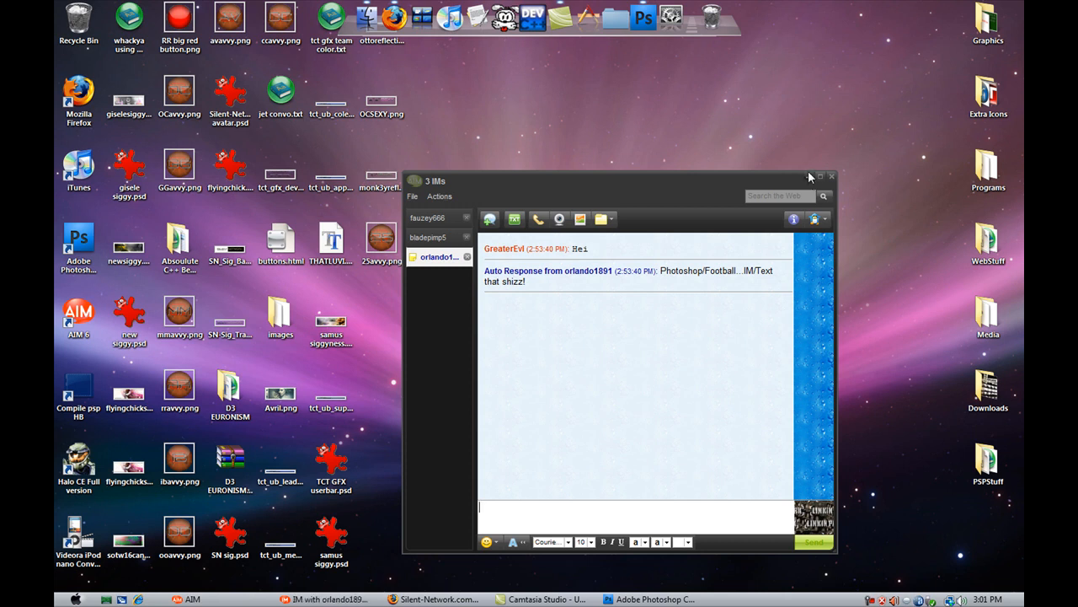
{"action": "left_click", "coordinate": [818, 176]}
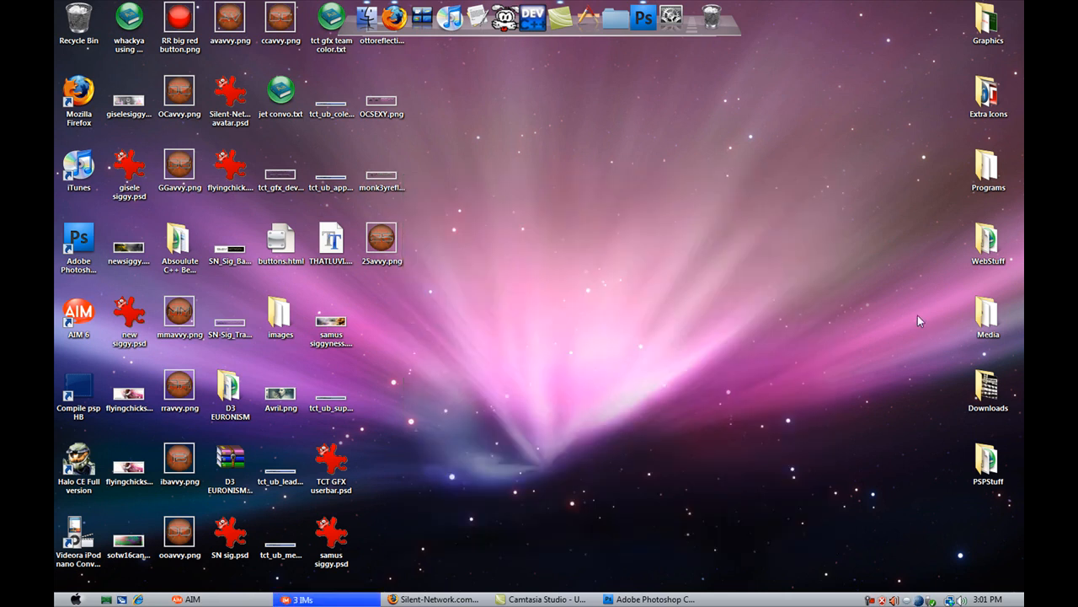
{"action": "left_click", "coordinate": [987, 385]}
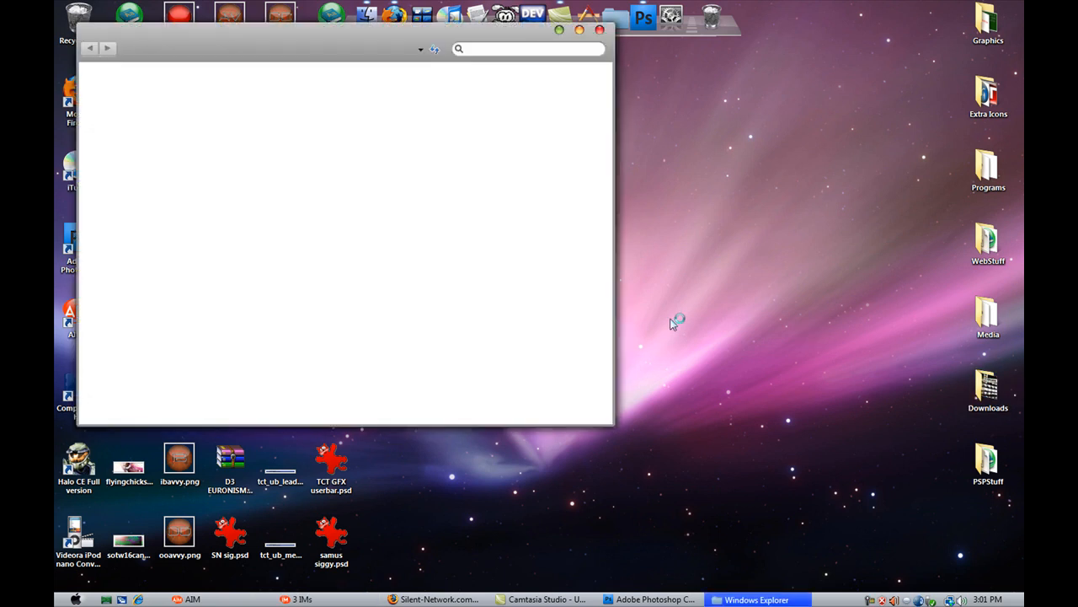
{"action": "mouse_move", "coordinate": [651, 318]}
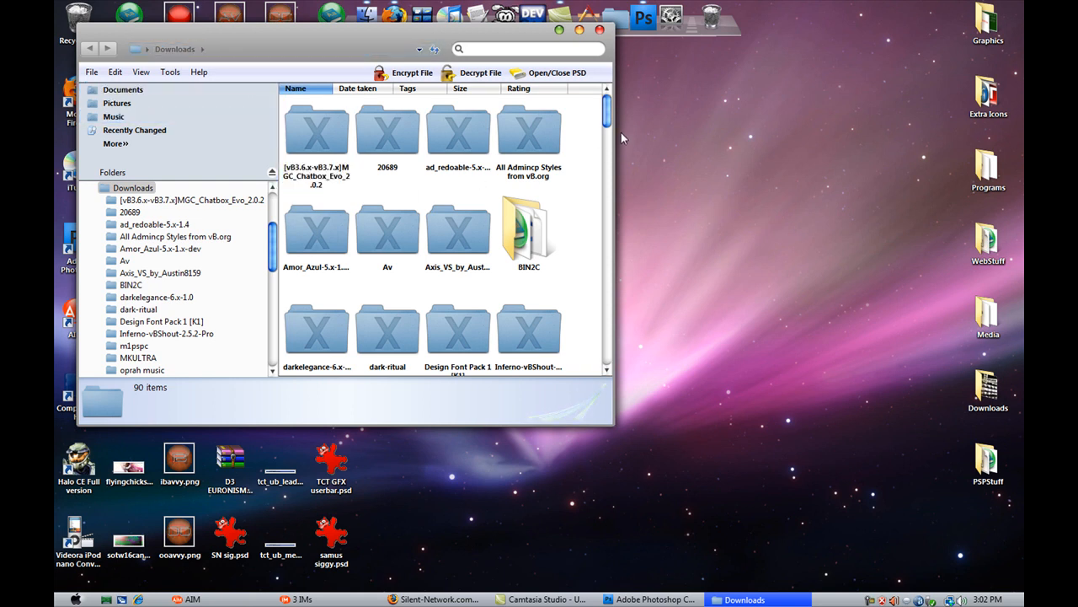
{"action": "scroll", "scroll_direction": "down", "scroll_amount": 3}
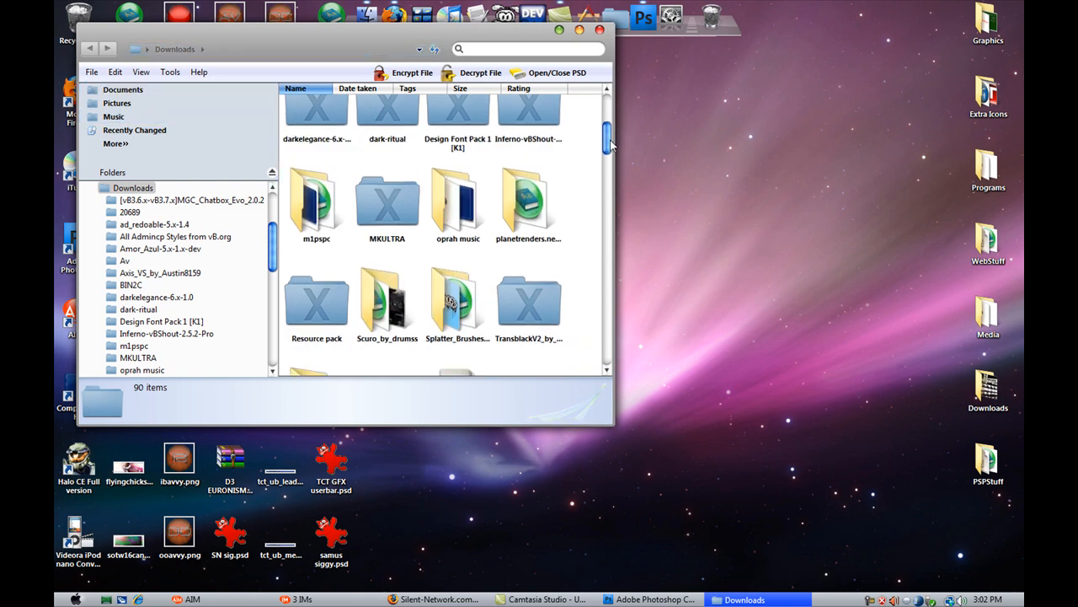
{"action": "scroll", "scroll_direction": "down", "scroll_amount": 3}
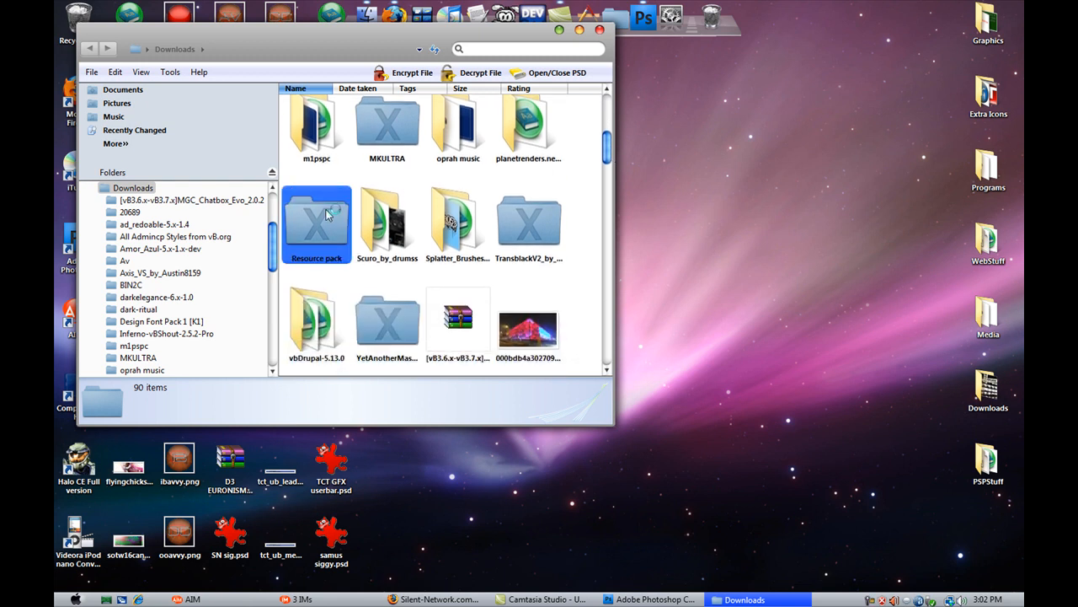
Step: In Resource pack > Renders, select Bleach.png and drag it to Photoshop
{"action": "double_click", "coordinate": [316, 218]}
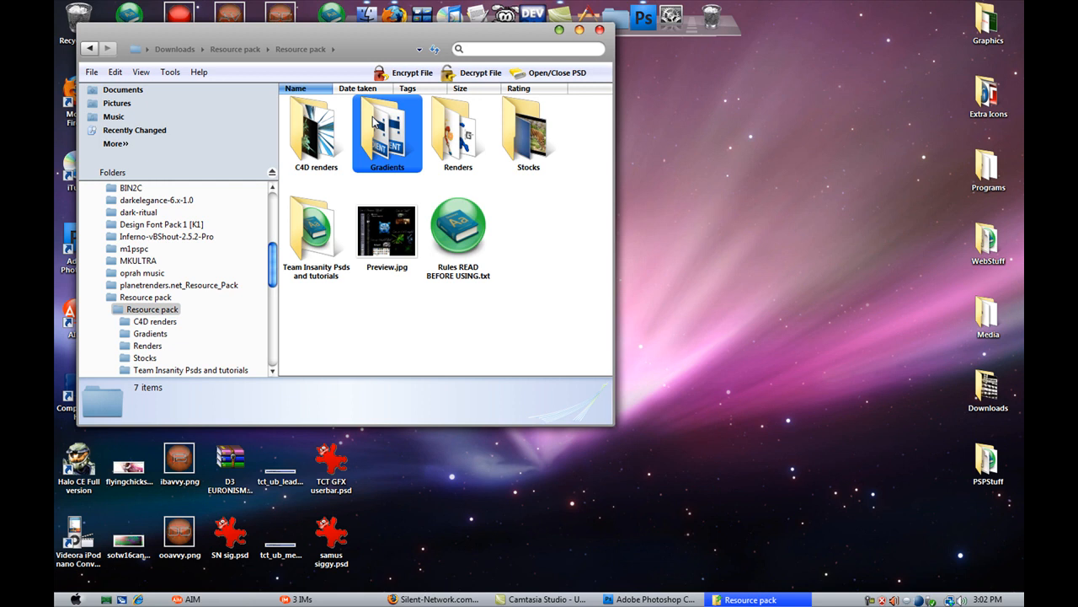
{"action": "left_click", "coordinate": [458, 130]}
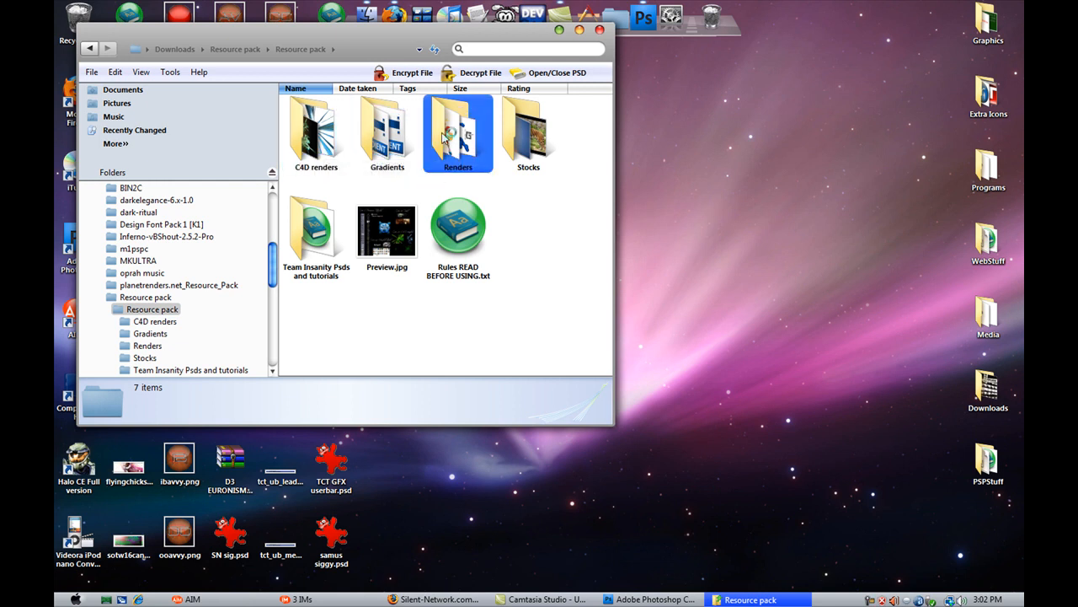
{"action": "double_click", "coordinate": [457, 133]}
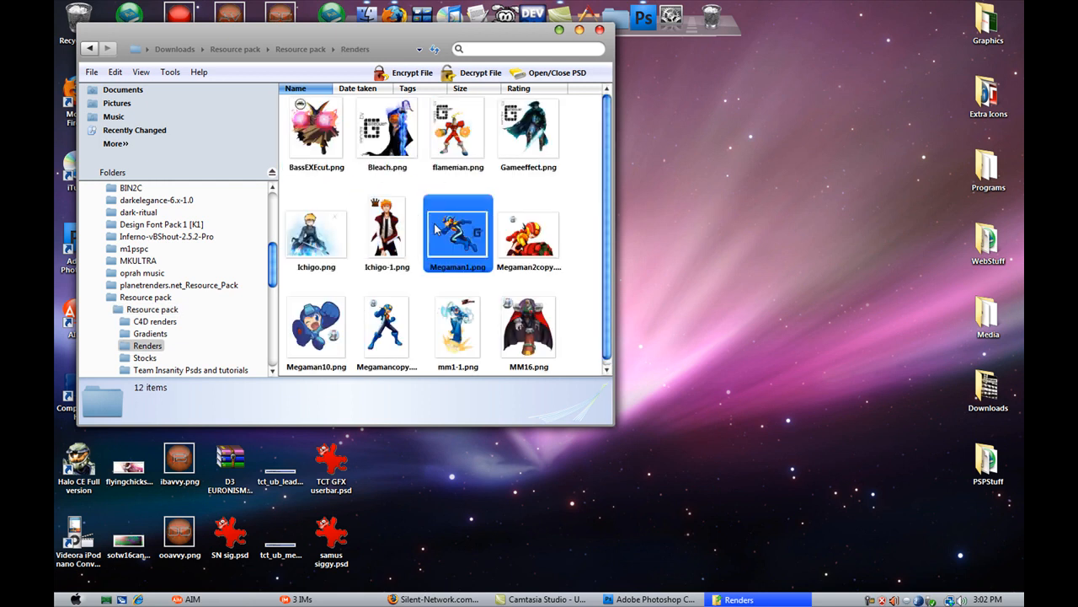
{"action": "left_click", "coordinate": [387, 126]}
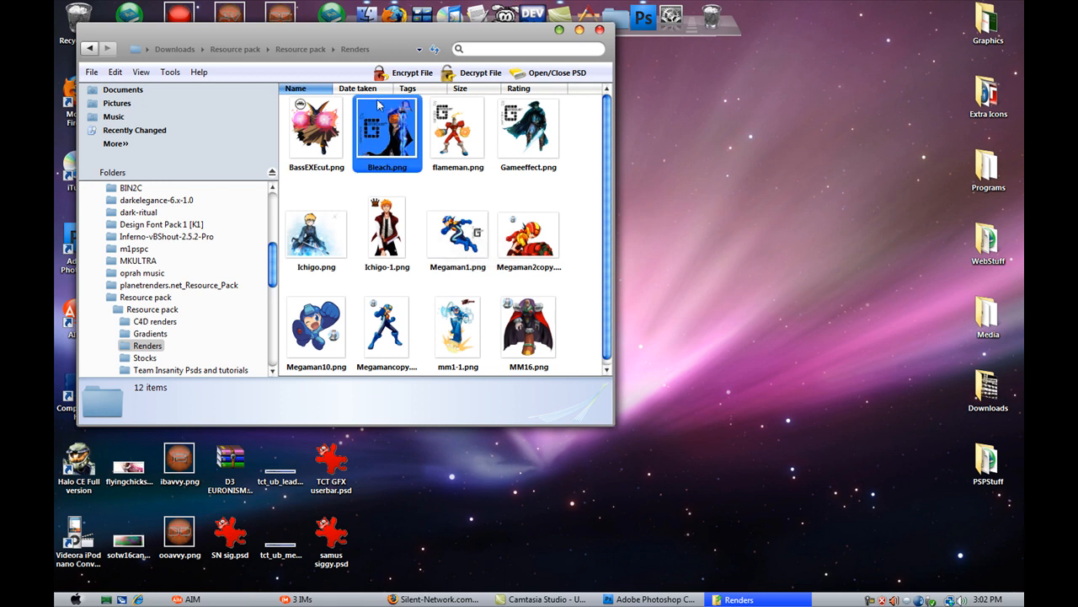
{"action": "left_click", "coordinate": [386, 126]}
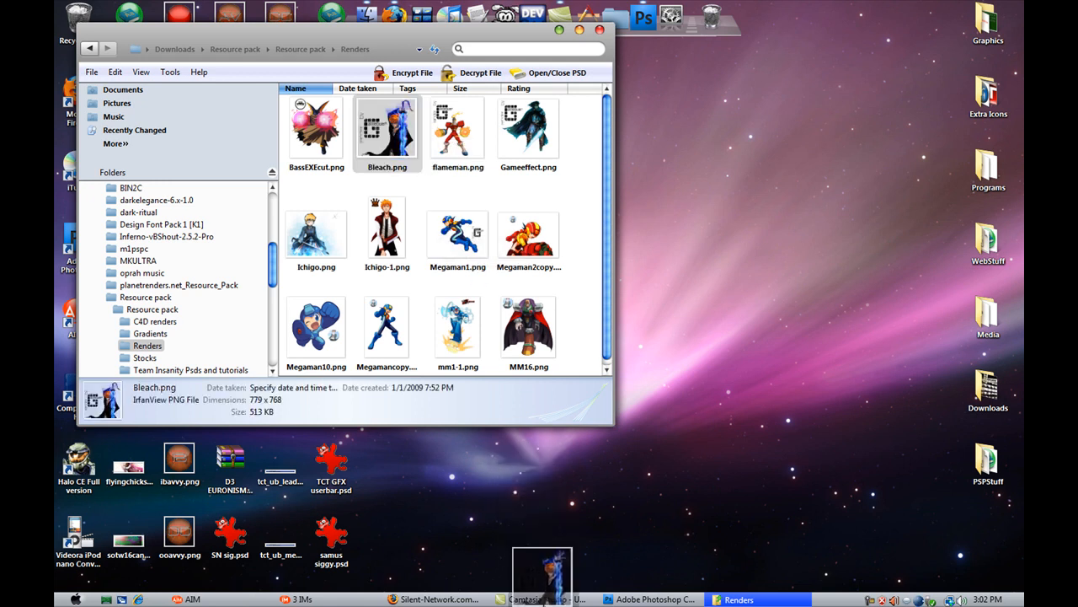
{"action": "left_click", "coordinate": [546, 599]}
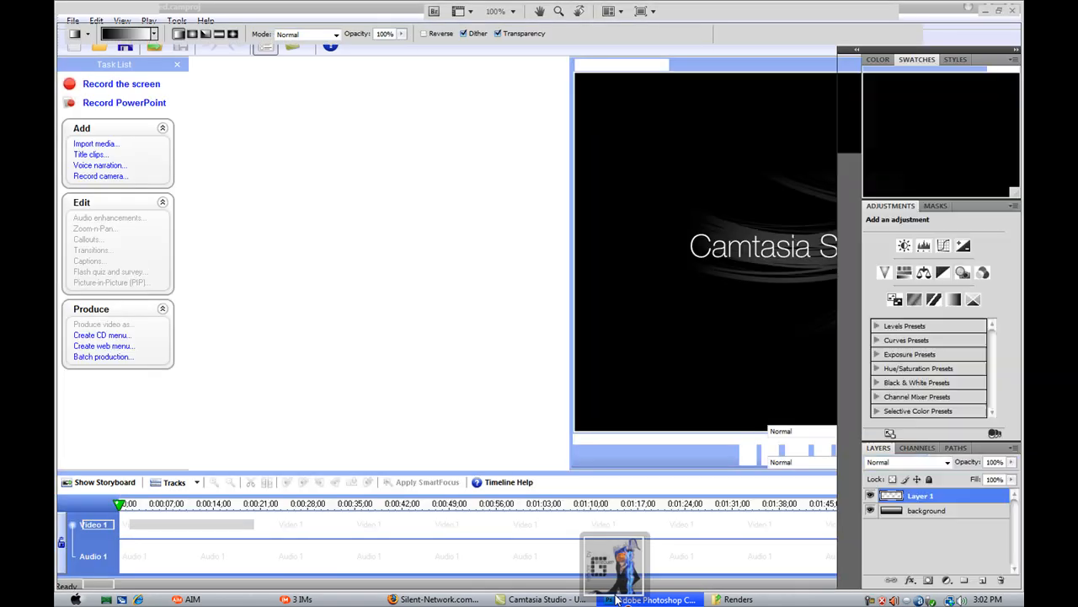
Step: Open Bleach.png and delete its 'render by' credit text using rectangular selections
{"action": "left_click", "coordinate": [656, 599]}
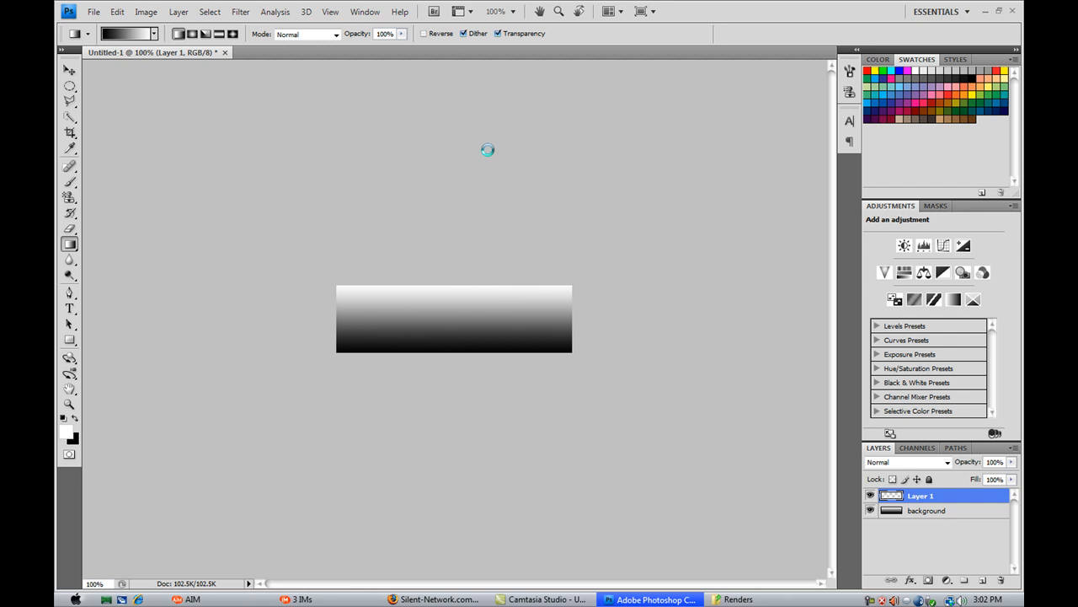
{"action": "mouse_move", "coordinate": [361, 148]}
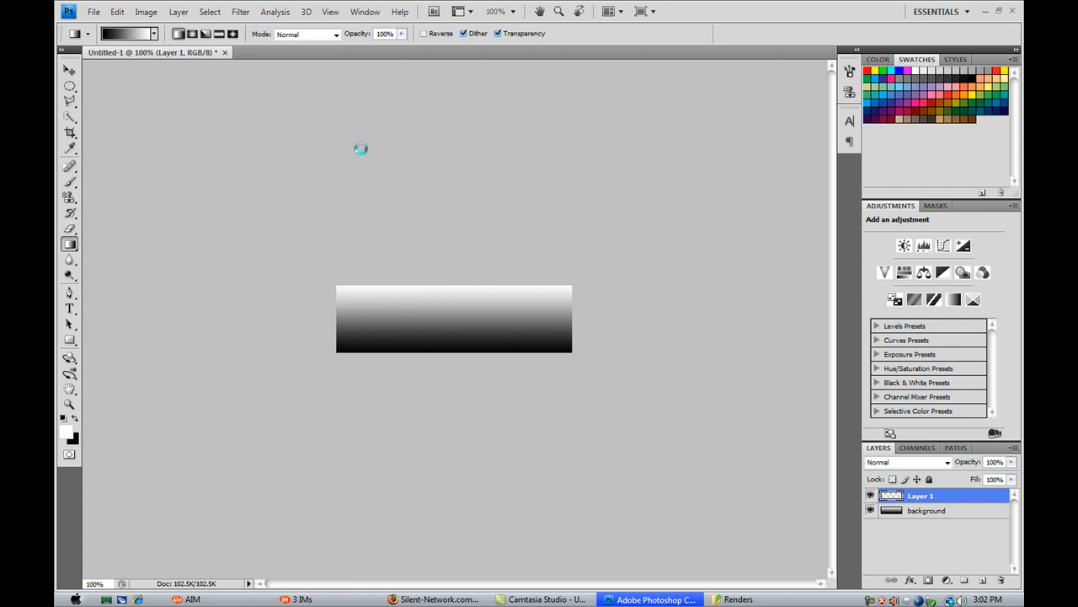
{"action": "left_click", "coordinate": [299, 52]}
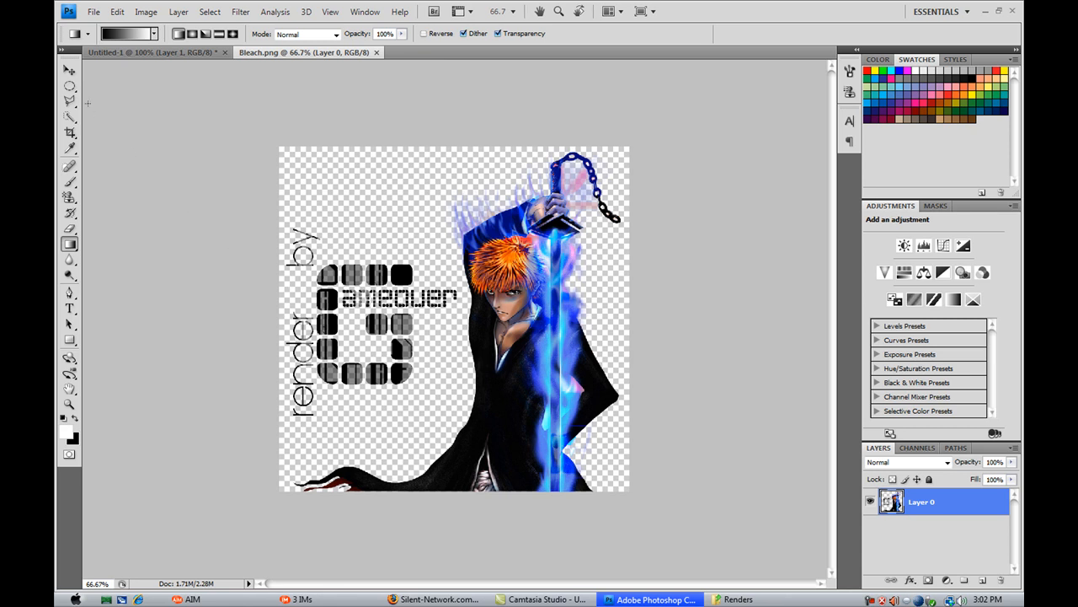
{"action": "left_click", "coordinate": [69, 85]}
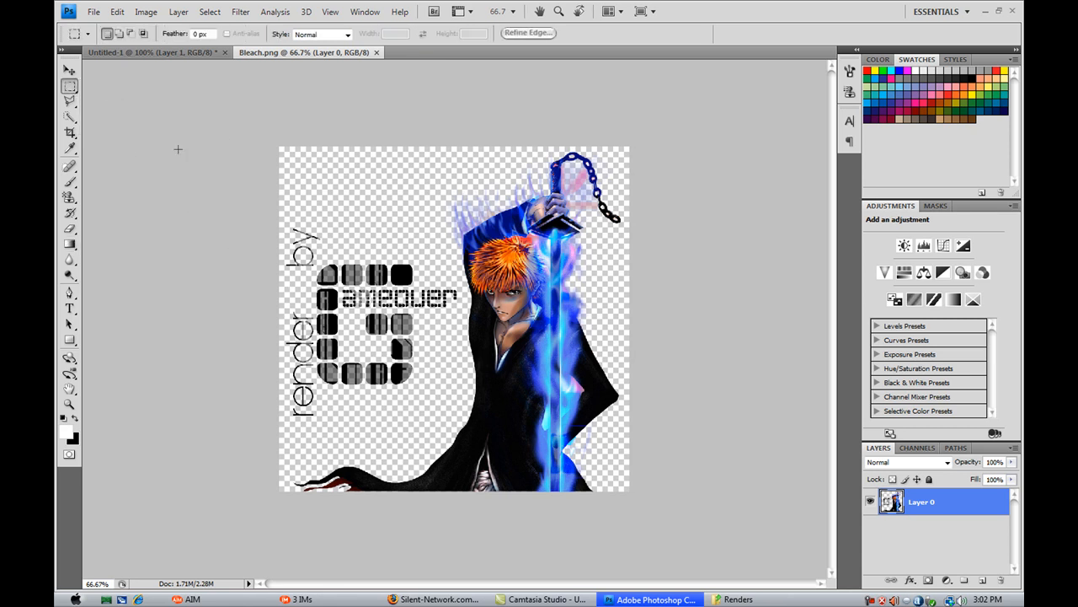
{"action": "left_click_drag", "start_coordinate": [278, 216], "coordinate": [412, 401]}
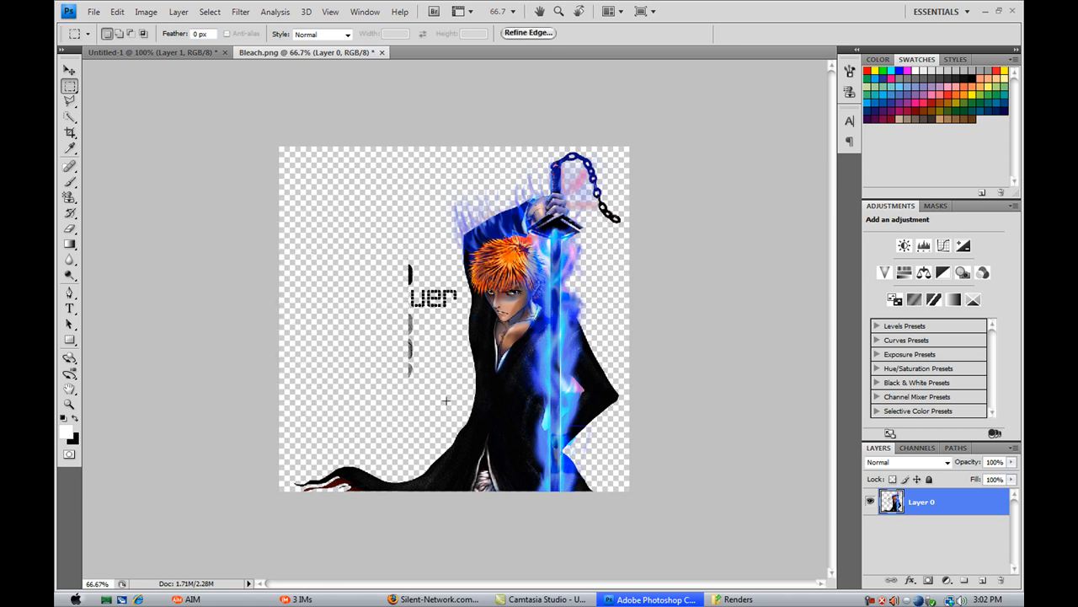
{"action": "mouse_move", "coordinate": [396, 251]}
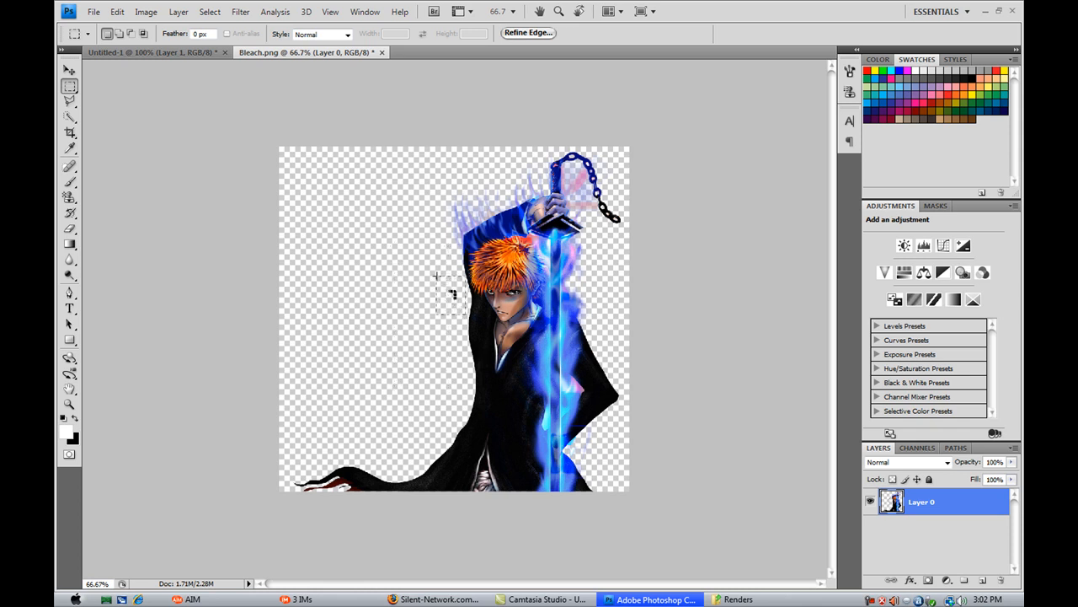
{"action": "left_click_drag", "start_coordinate": [437, 276], "coordinate": [463, 316]}
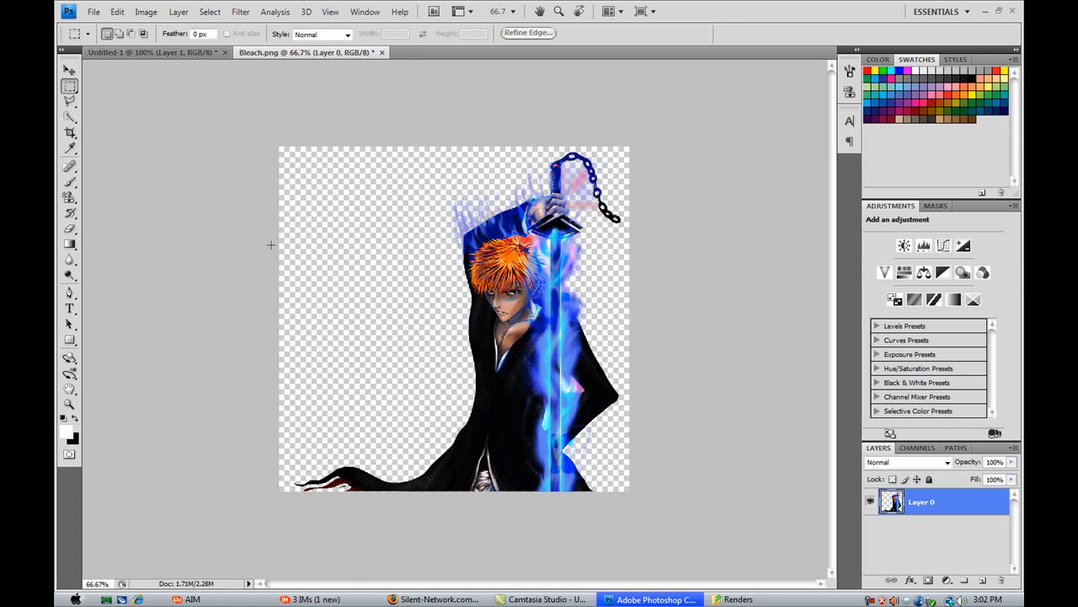
Step: Move the Bleach render into Untitled-1 and commit it scaled to 38.7%
{"action": "left_click", "coordinate": [70, 69]}
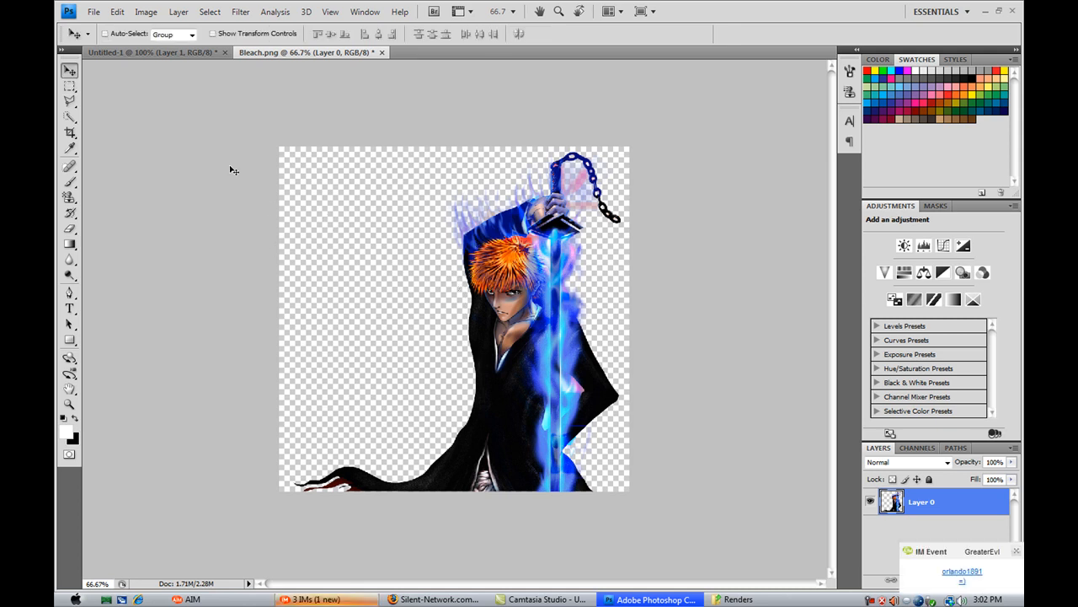
{"action": "mouse_move", "coordinate": [1015, 564]}
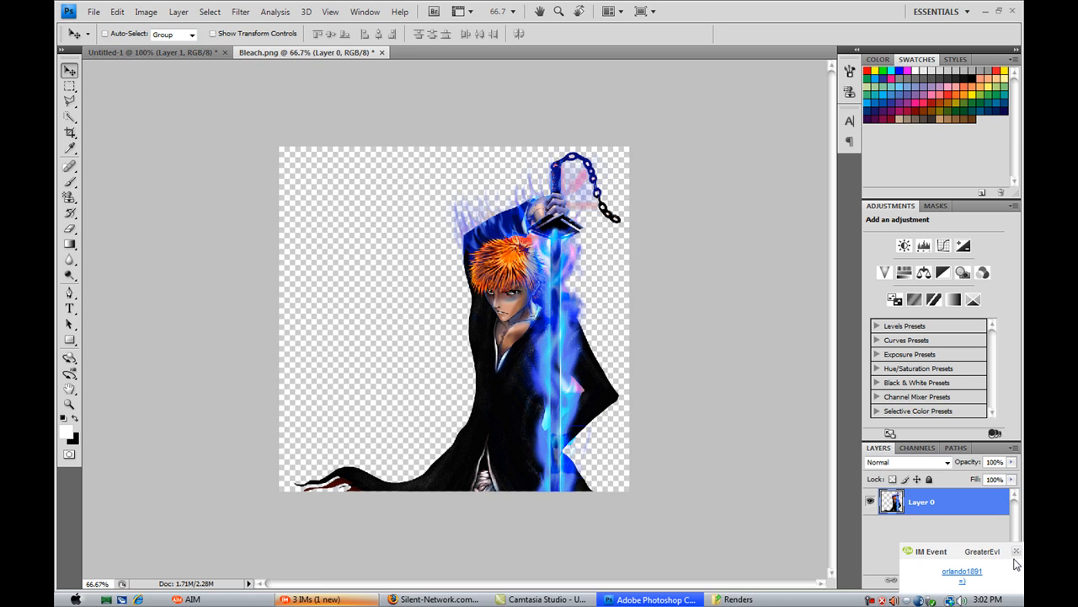
{"action": "left_click", "coordinate": [1016, 551]}
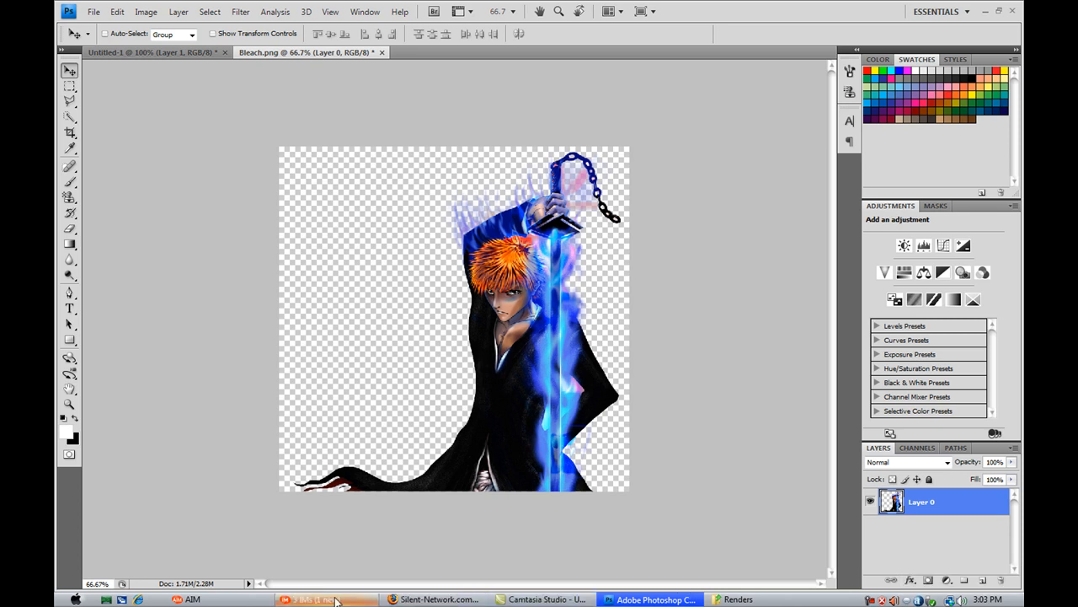
{"action": "left_click", "coordinate": [328, 599]}
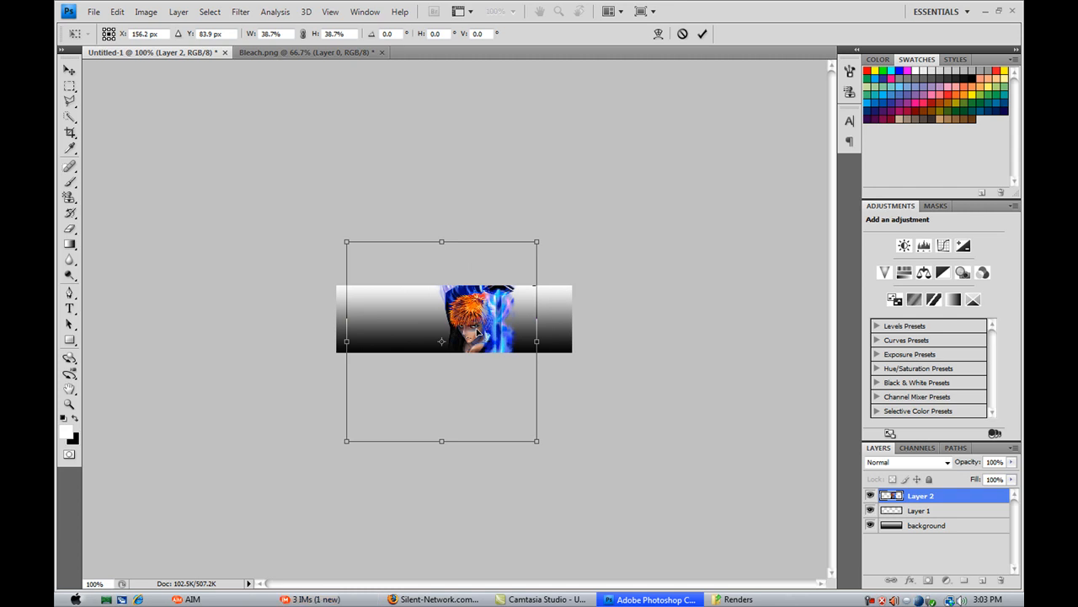
{"action": "left_click", "coordinate": [702, 33]}
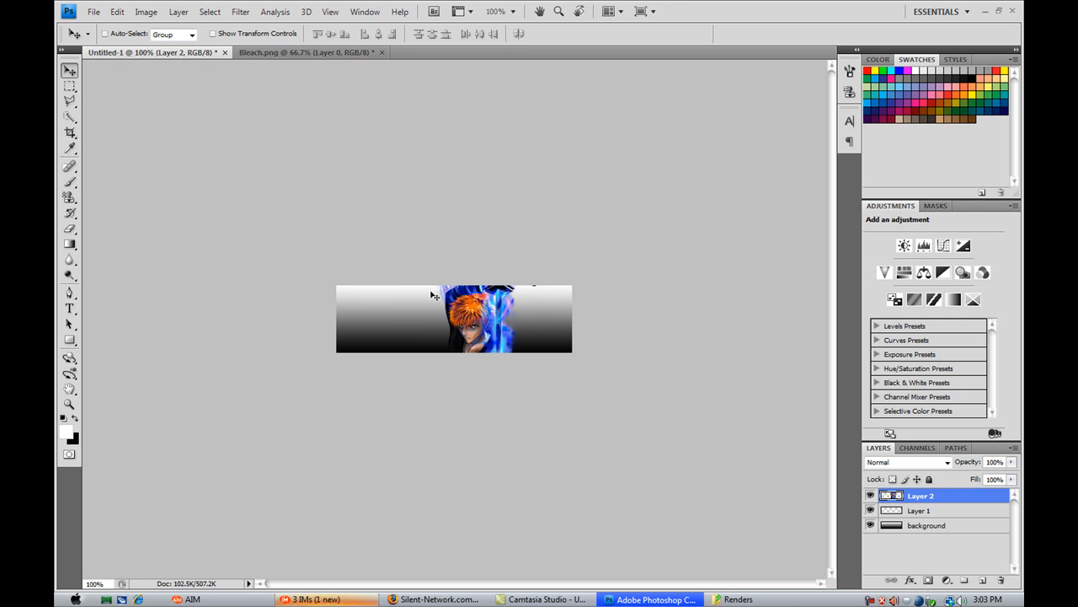
{"action": "mouse_move", "coordinate": [132, 245]}
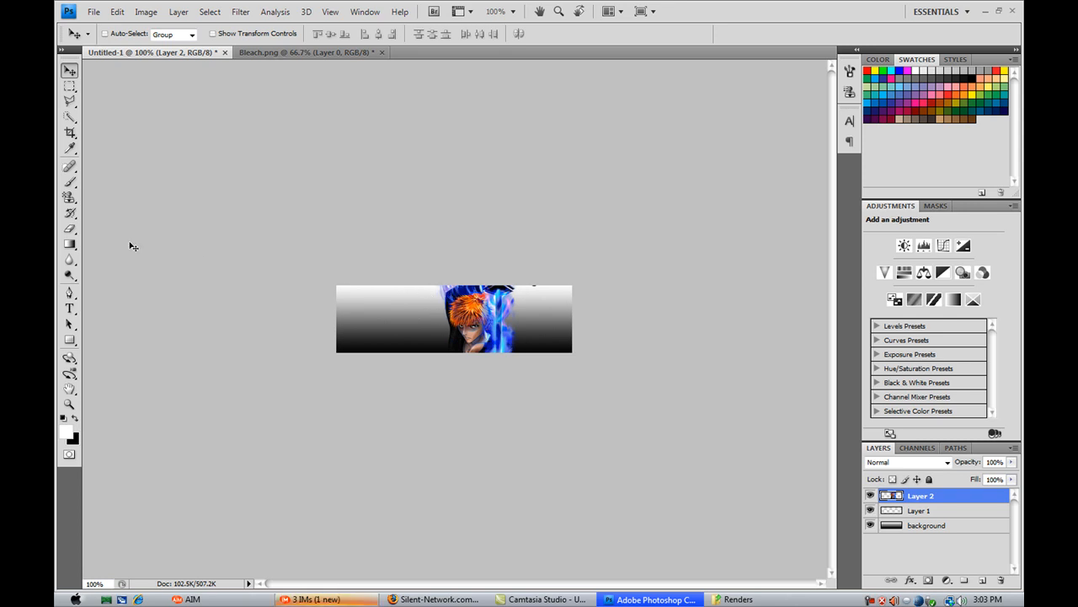
{"action": "mouse_move", "coordinate": [93, 297]}
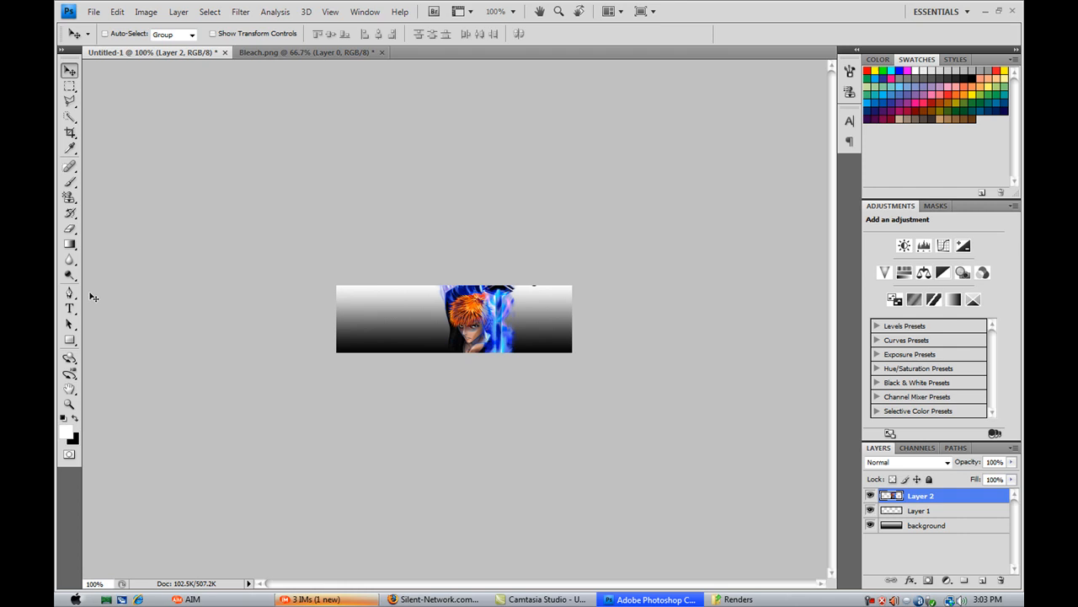
{"action": "mouse_move", "coordinate": [87, 277]}
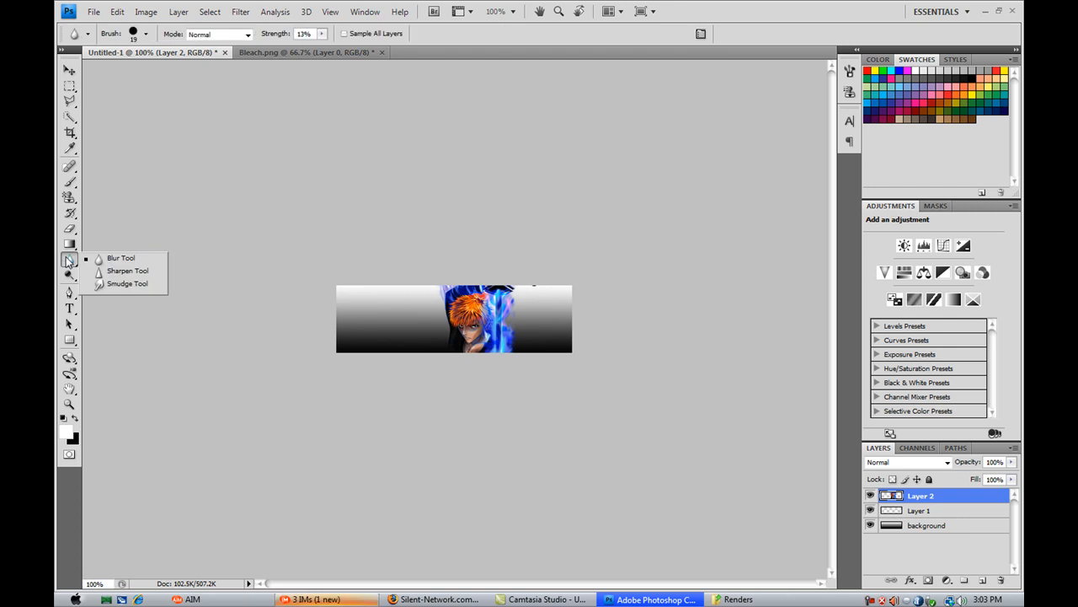
{"action": "mouse_move", "coordinate": [122, 285]}
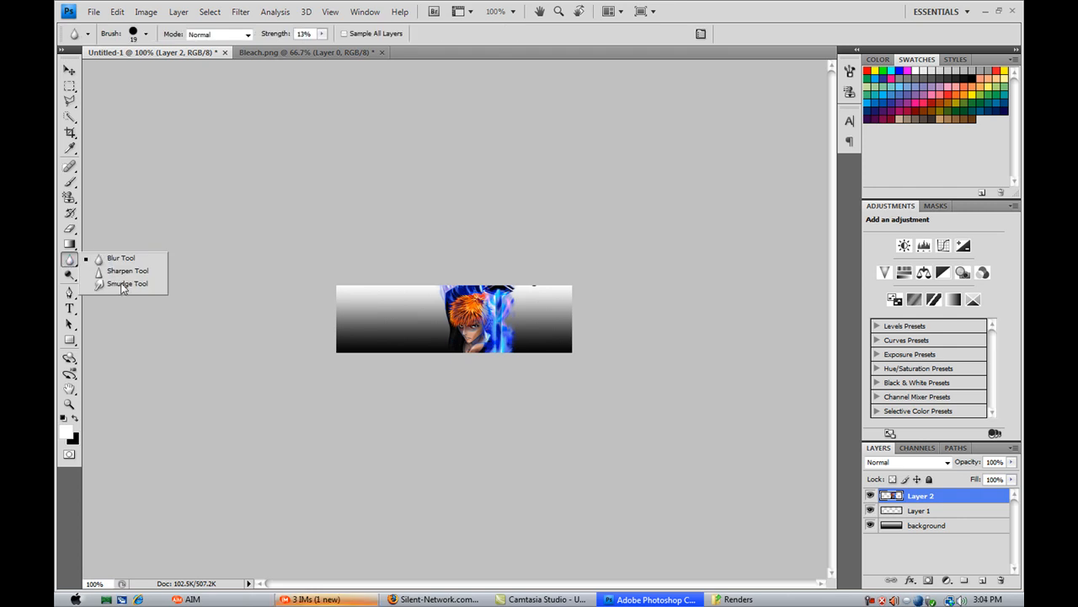
Step: Select the Smudge tool with a 5 px hard brush at 66% strength
{"action": "left_click", "coordinate": [127, 283]}
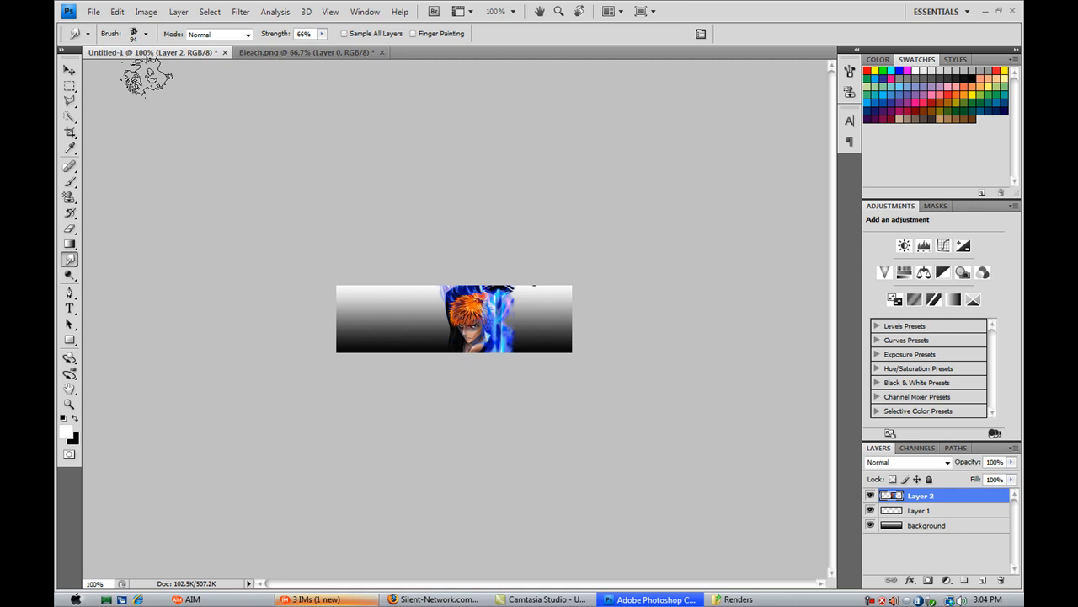
{"action": "left_click", "coordinate": [145, 34]}
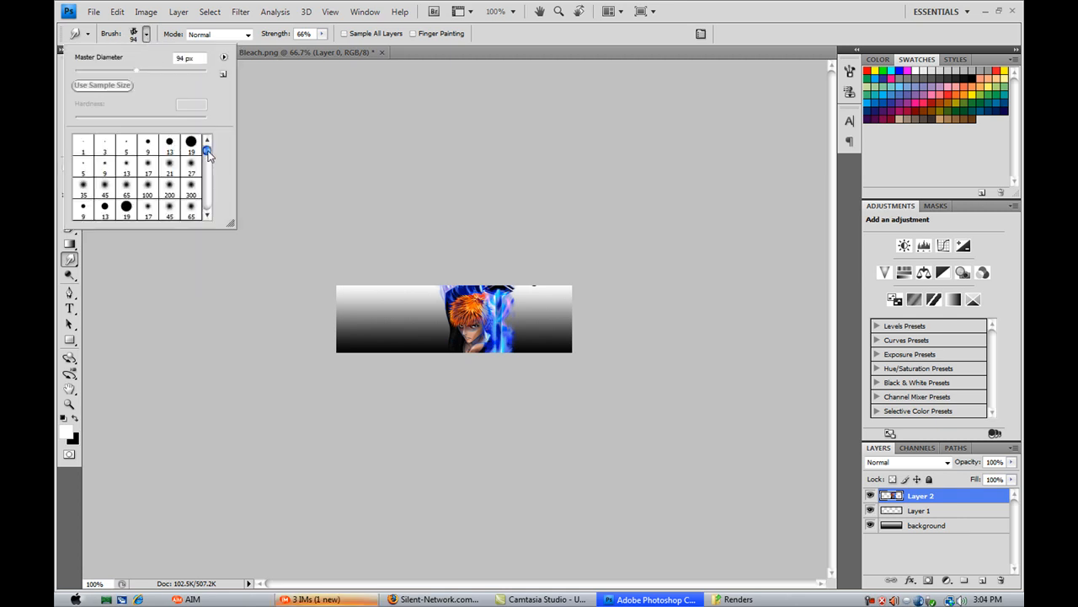
{"action": "left_click", "coordinate": [105, 143]}
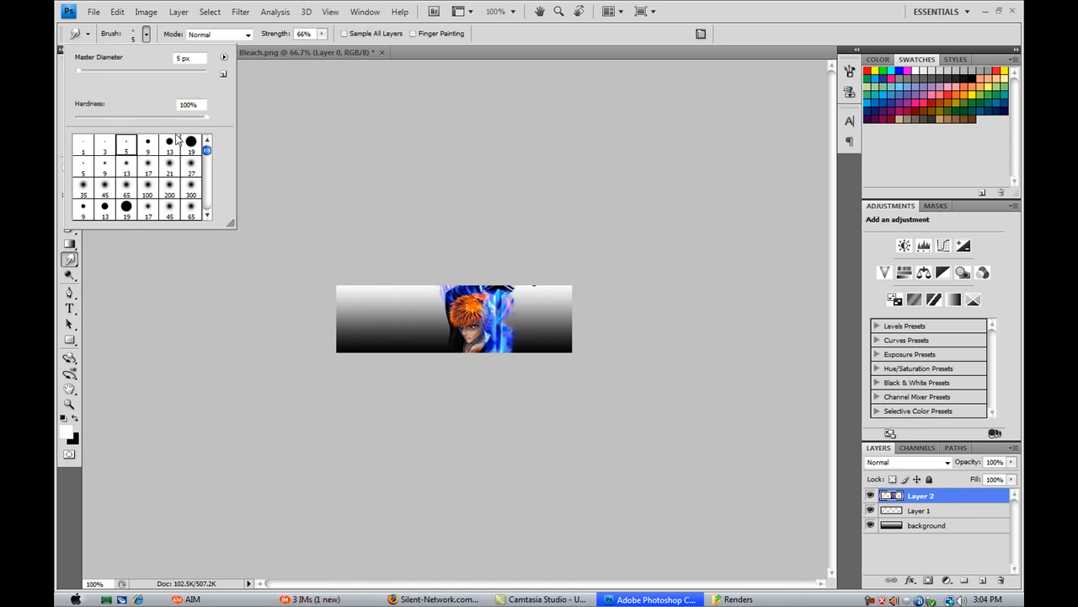
{"action": "mouse_move", "coordinate": [181, 173]}
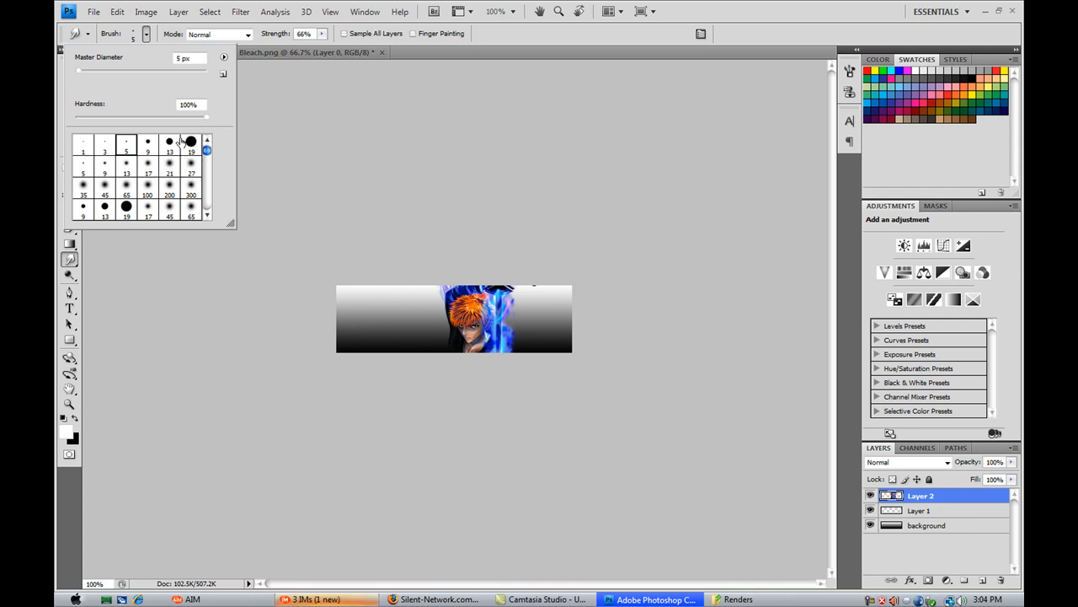
{"action": "mouse_move", "coordinate": [446, 55]}
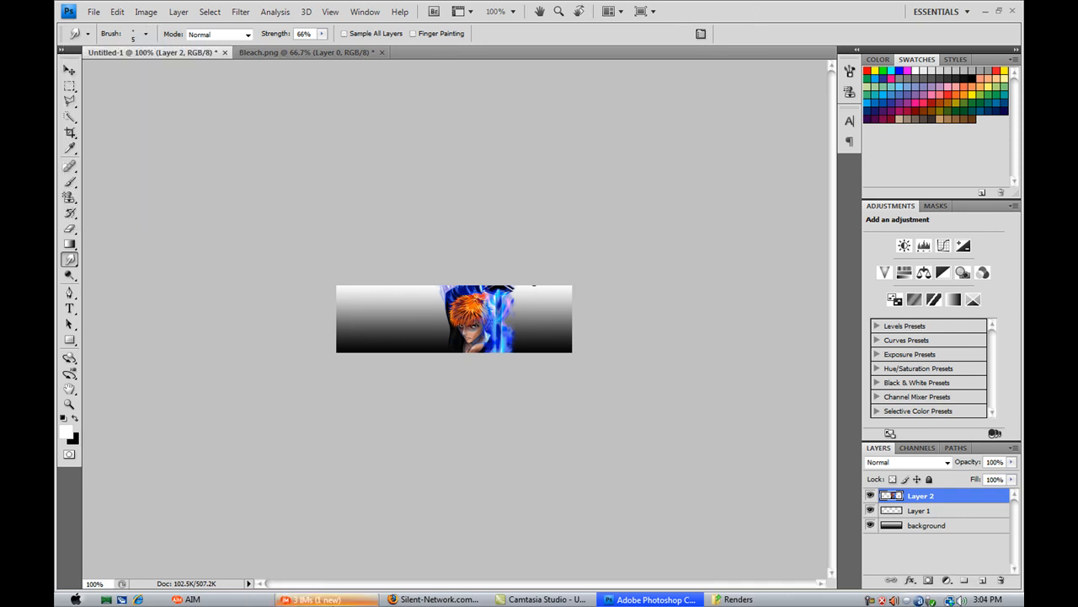
{"action": "left_click", "coordinate": [329, 599]}
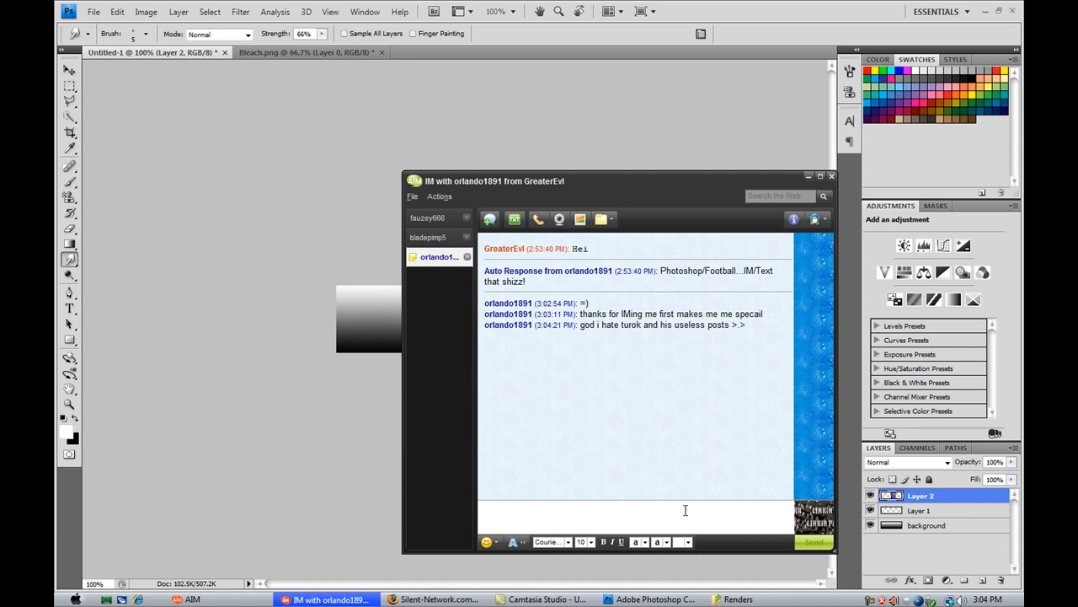
{"action": "mouse_move", "coordinate": [679, 511]}
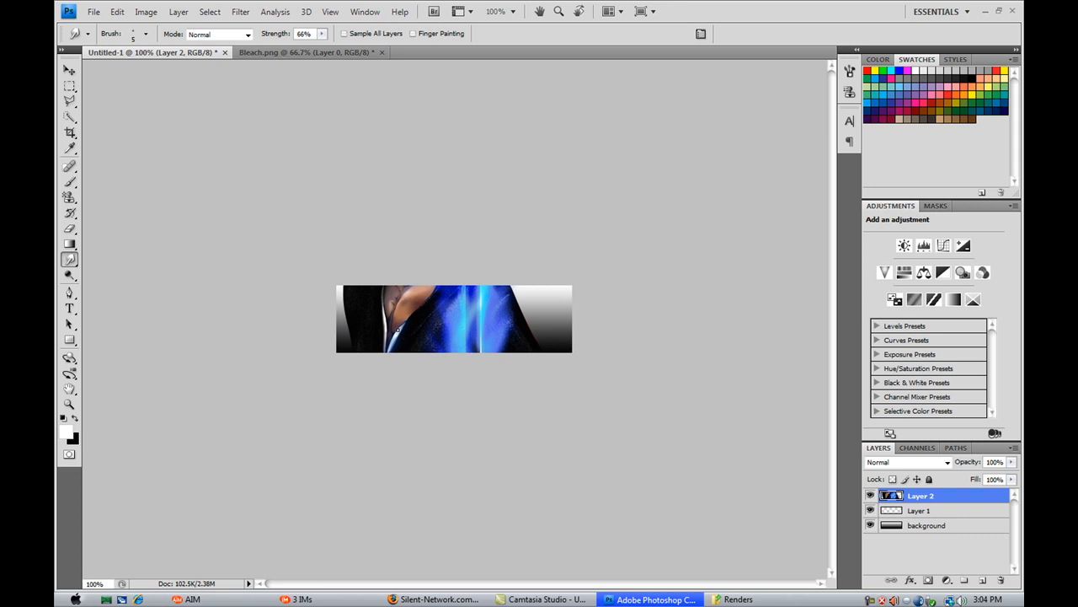
Step: Use Edit > Undo State Change to restore the scaled render
{"action": "left_click", "coordinate": [178, 11]}
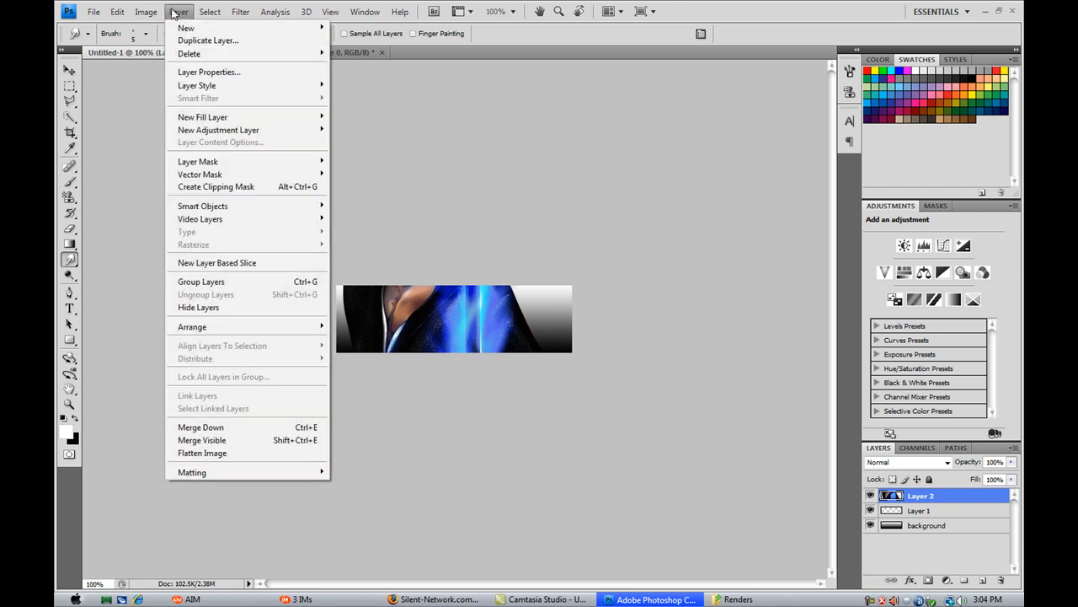
{"action": "left_click", "coordinate": [117, 11]}
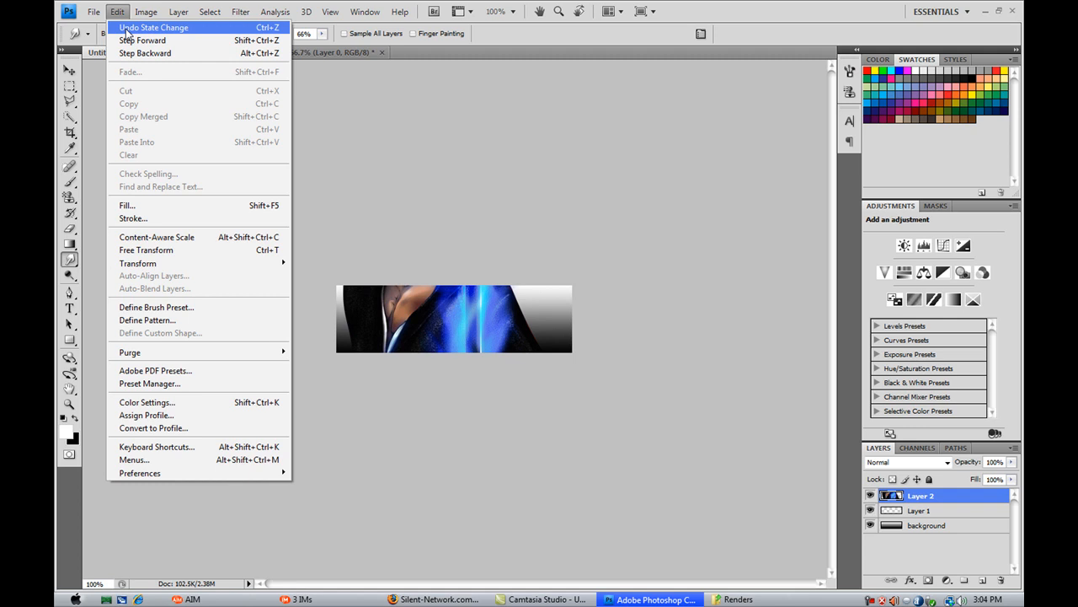
{"action": "left_click", "coordinate": [155, 27]}
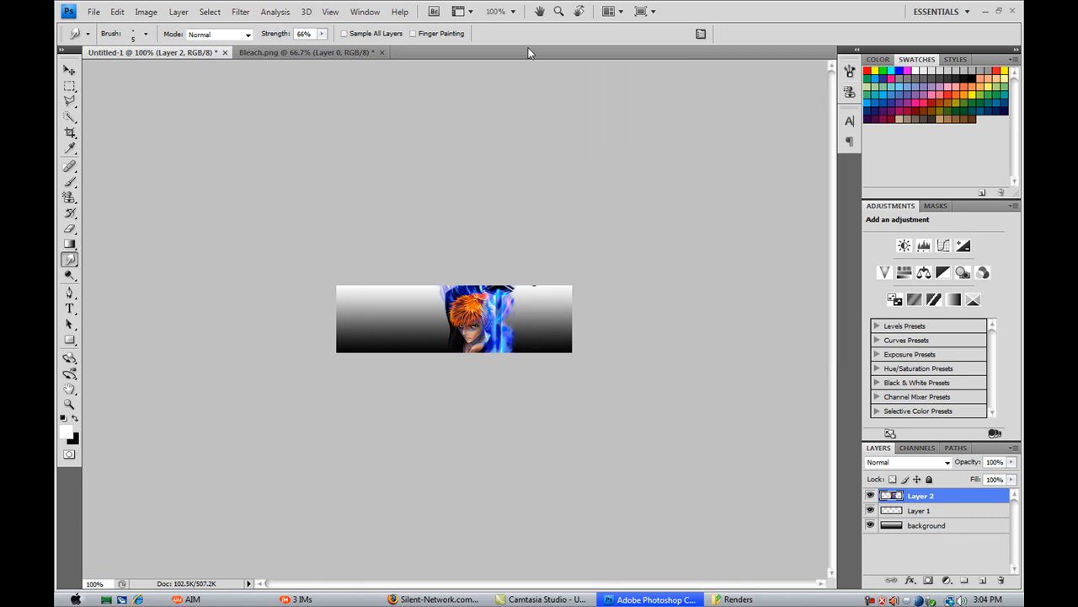
Step: In the Brushes panel, raise angle jitter to 24% and enable Scattering
{"action": "left_click", "coordinate": [365, 11]}
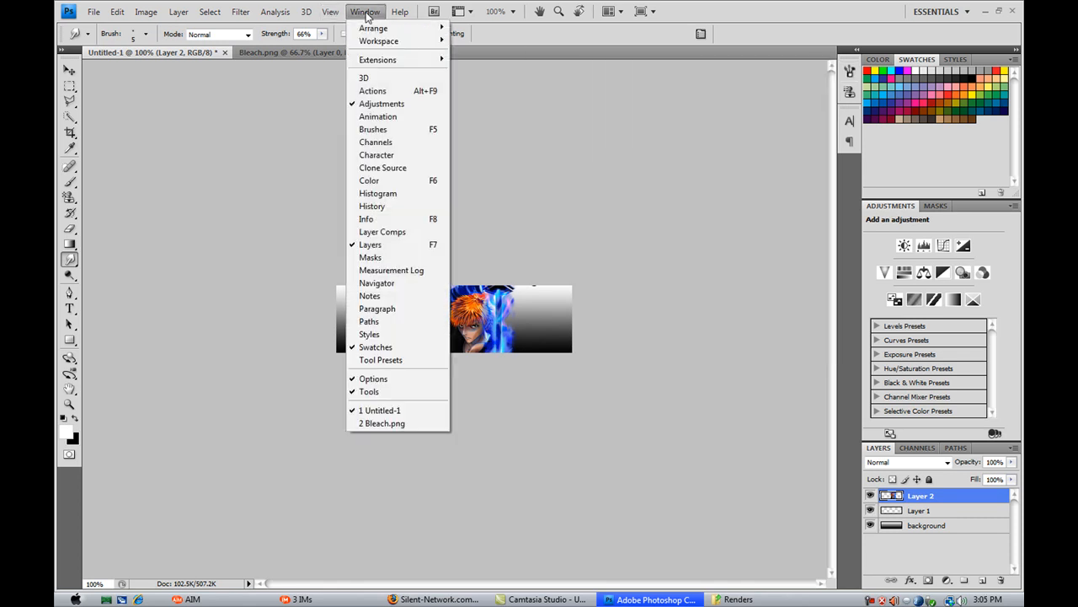
{"action": "left_click", "coordinate": [373, 129]}
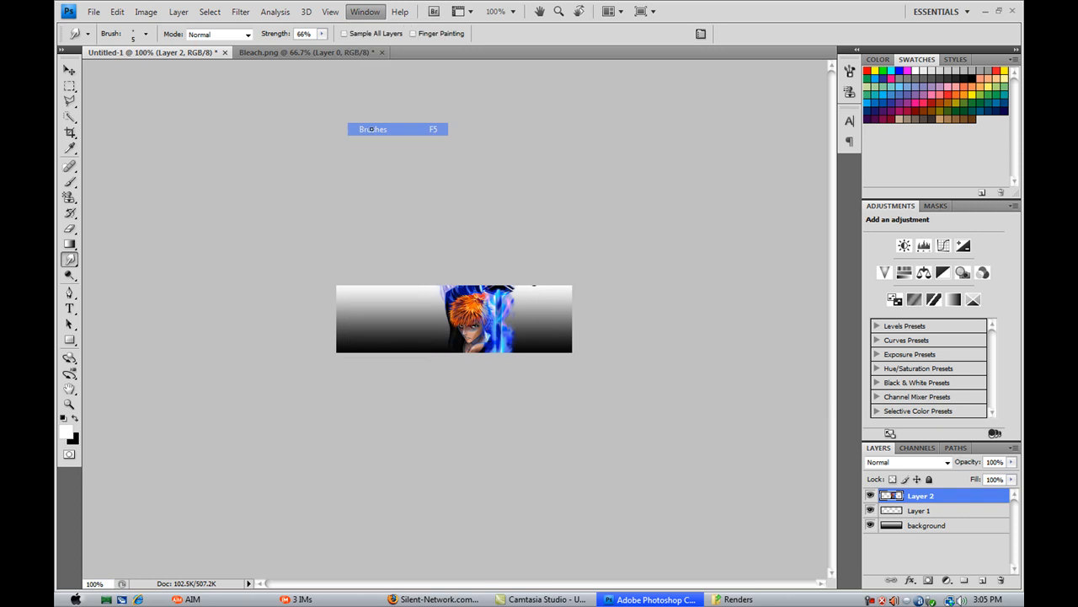
{"action": "left_click", "coordinate": [372, 129]}
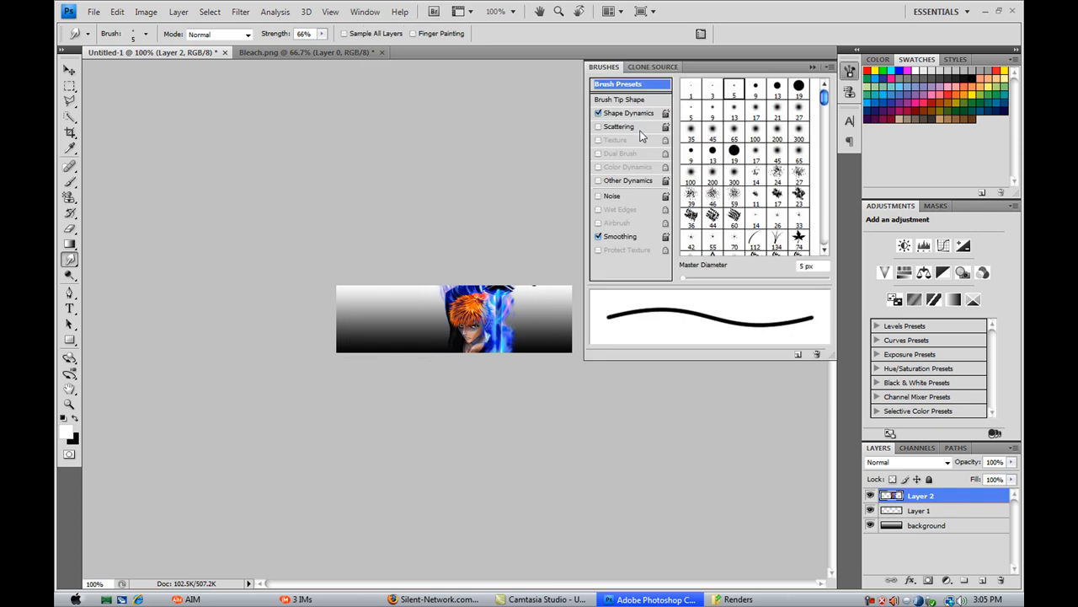
{"action": "left_click", "coordinate": [628, 112]}
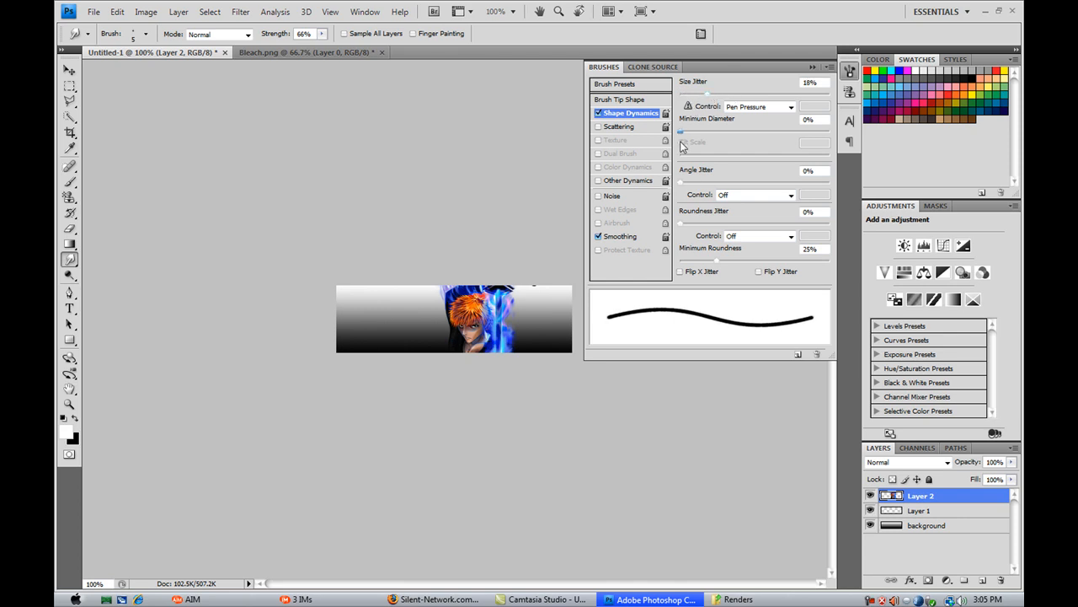
{"action": "left_click_drag", "start_coordinate": [681, 178], "coordinate": [716, 178]}
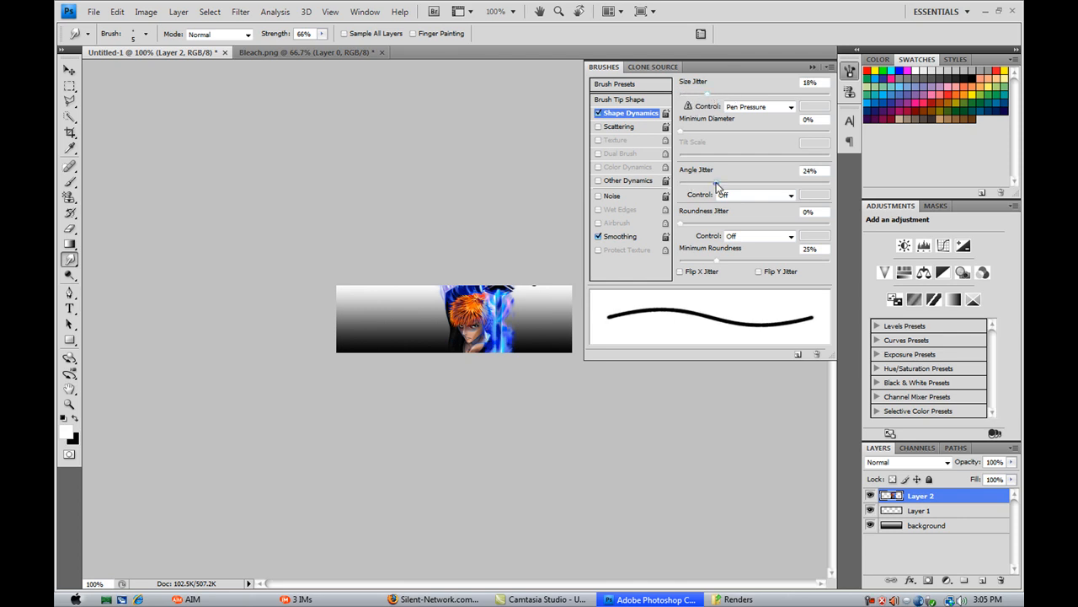
{"action": "left_click", "coordinate": [619, 125]}
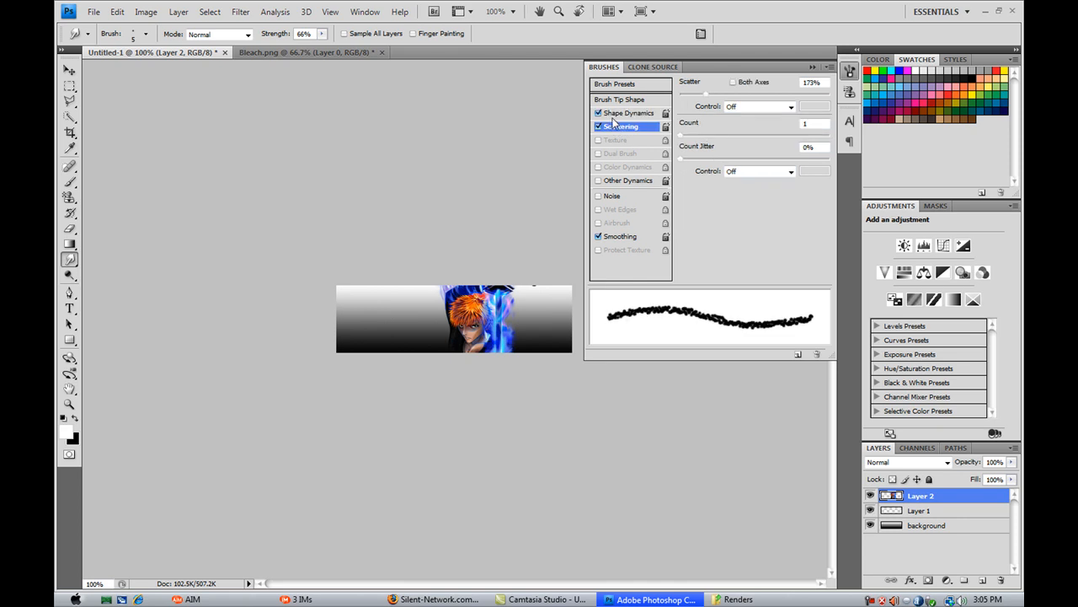
{"action": "mouse_move", "coordinate": [689, 112]}
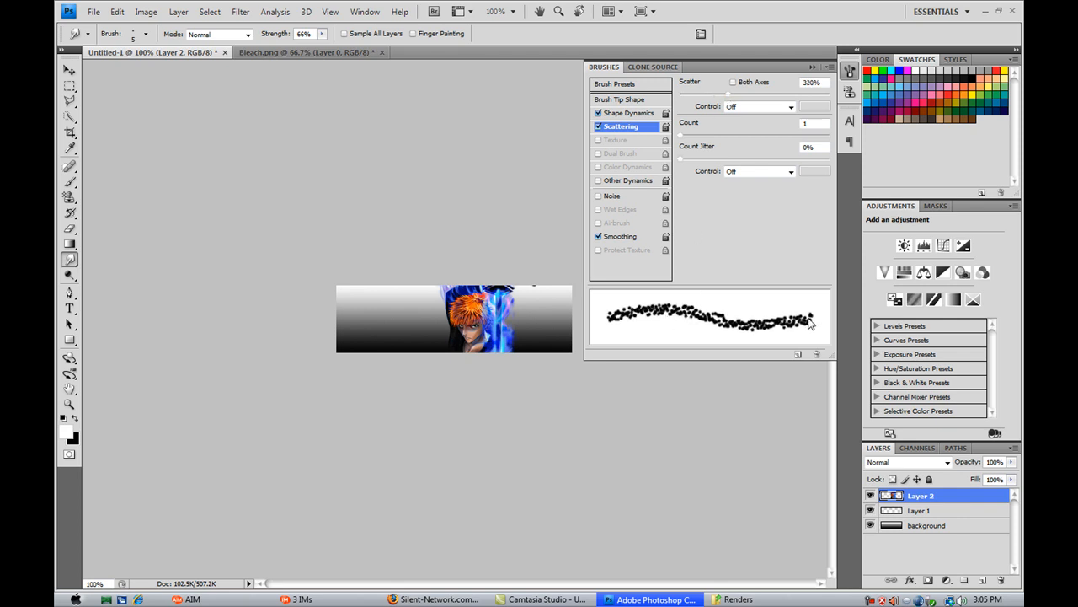
{"action": "mouse_move", "coordinate": [687, 164]}
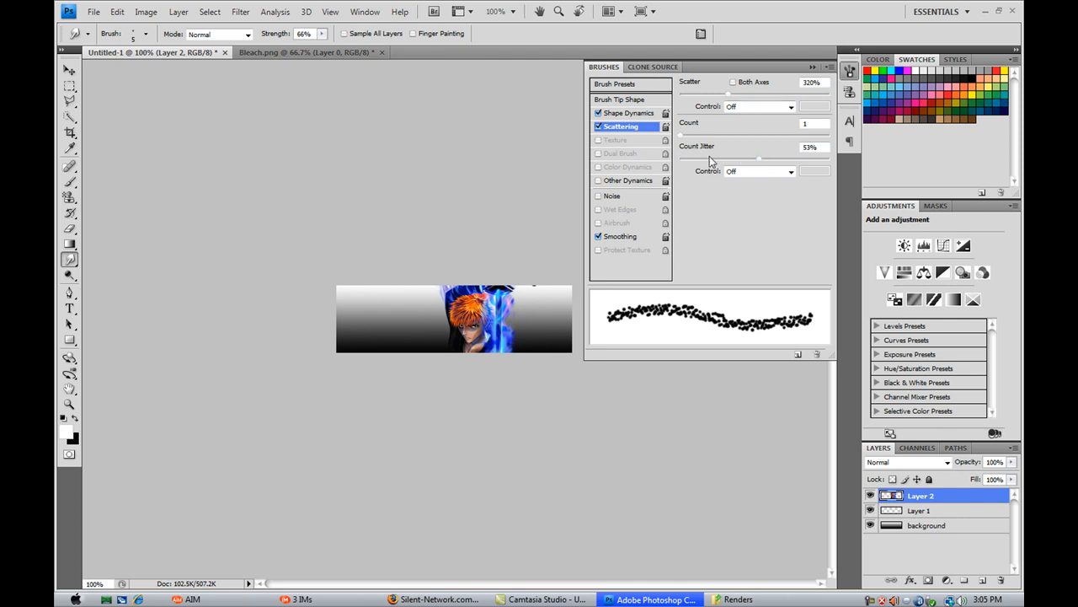
{"action": "mouse_move", "coordinate": [813, 78]}
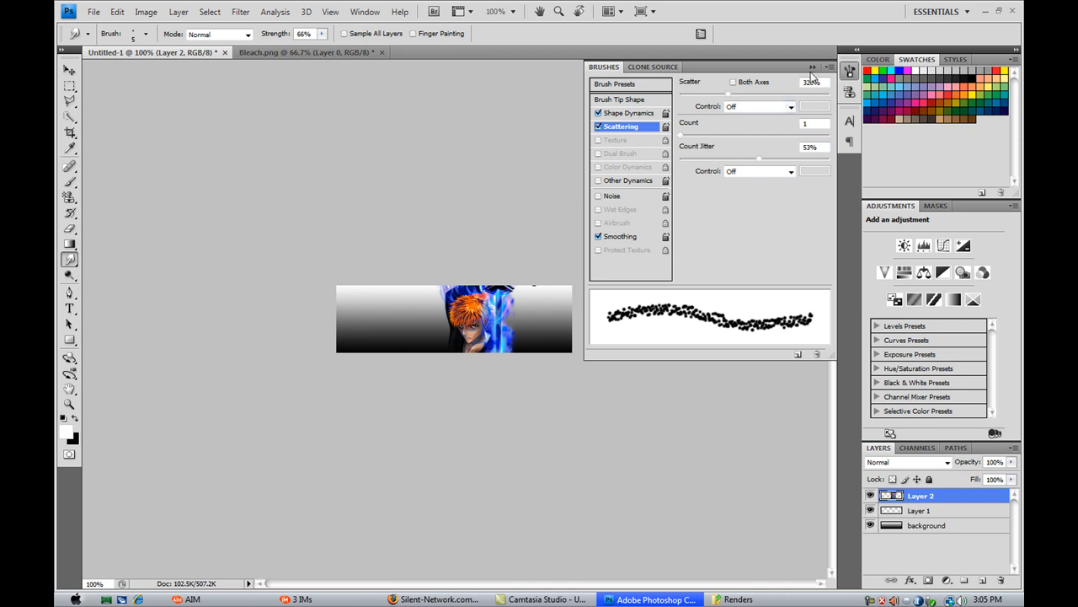
Step: Collapse the Brushes panel and click back on the banner canvas
{"action": "left_click", "coordinate": [849, 72]}
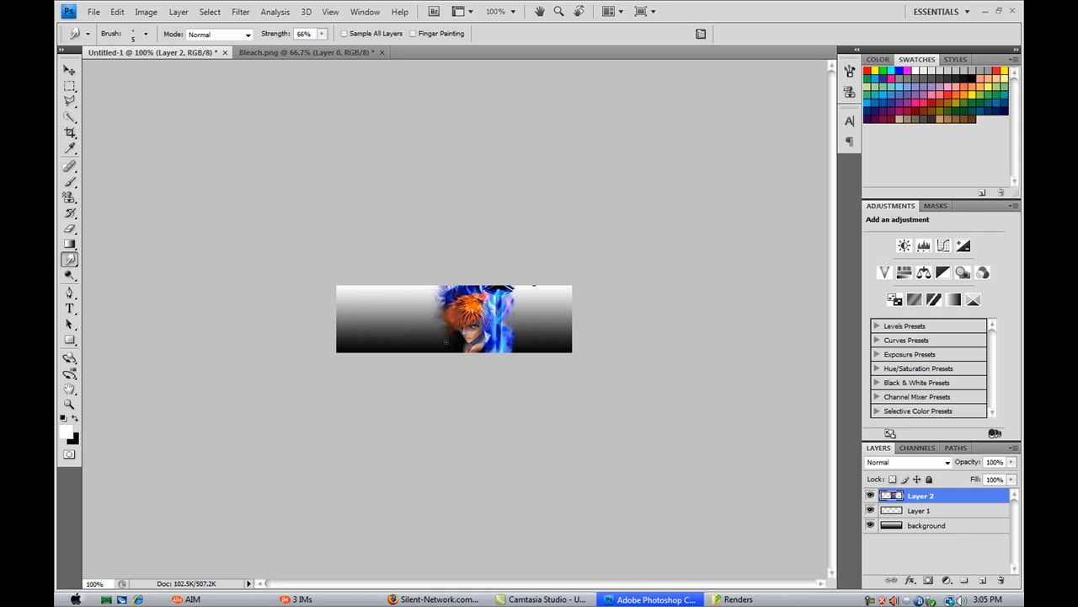
{"action": "left_click", "coordinate": [503, 316]}
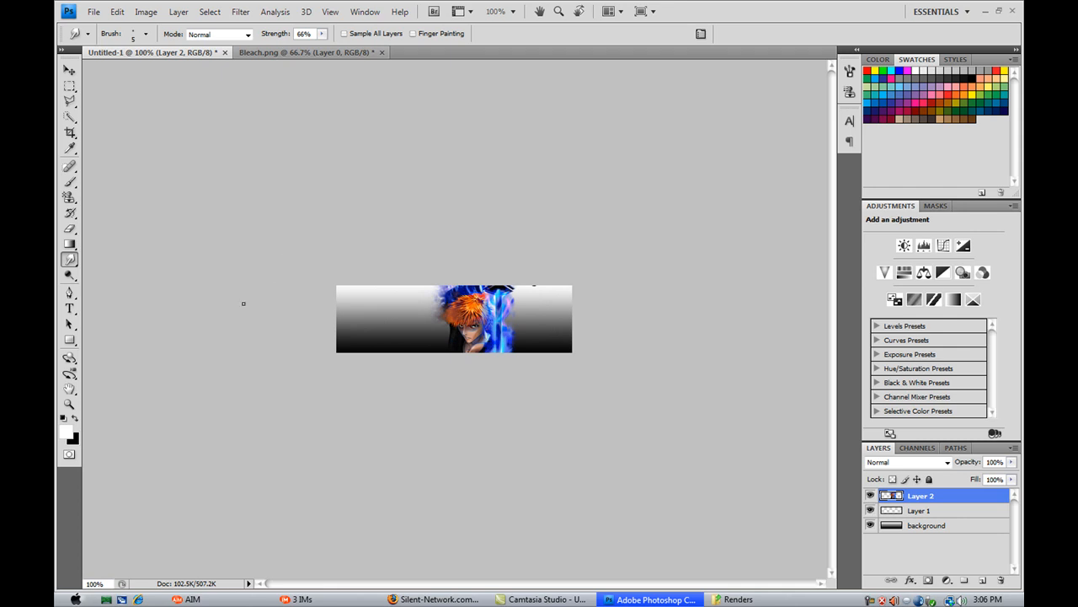
{"action": "mouse_move", "coordinate": [221, 96]}
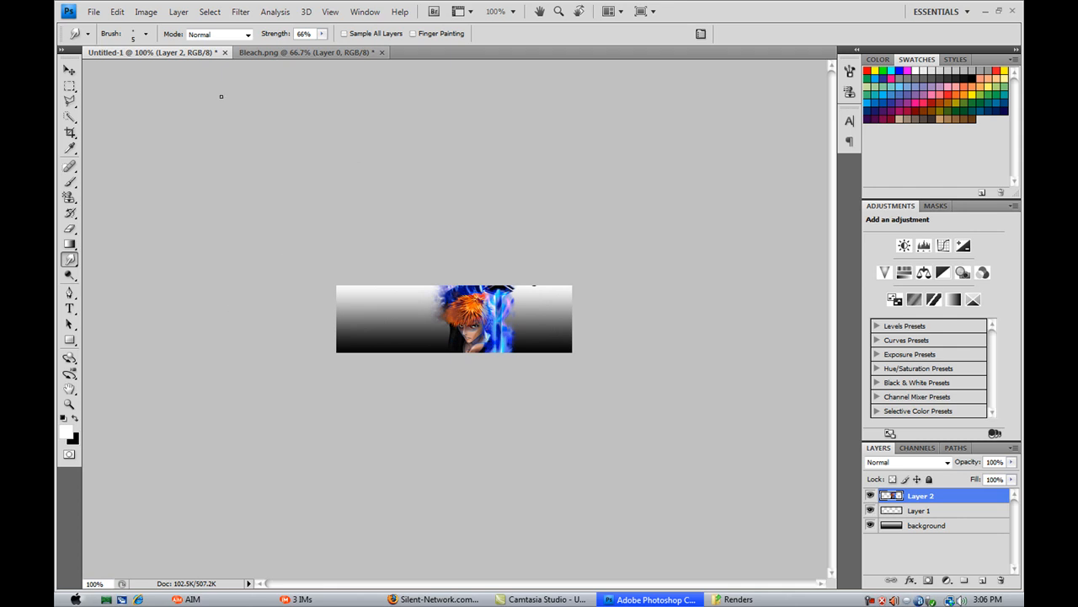
Step: From the Bleach.png tab, drag a second render copy onto the banner at 41.2%
{"action": "left_click", "coordinate": [305, 52]}
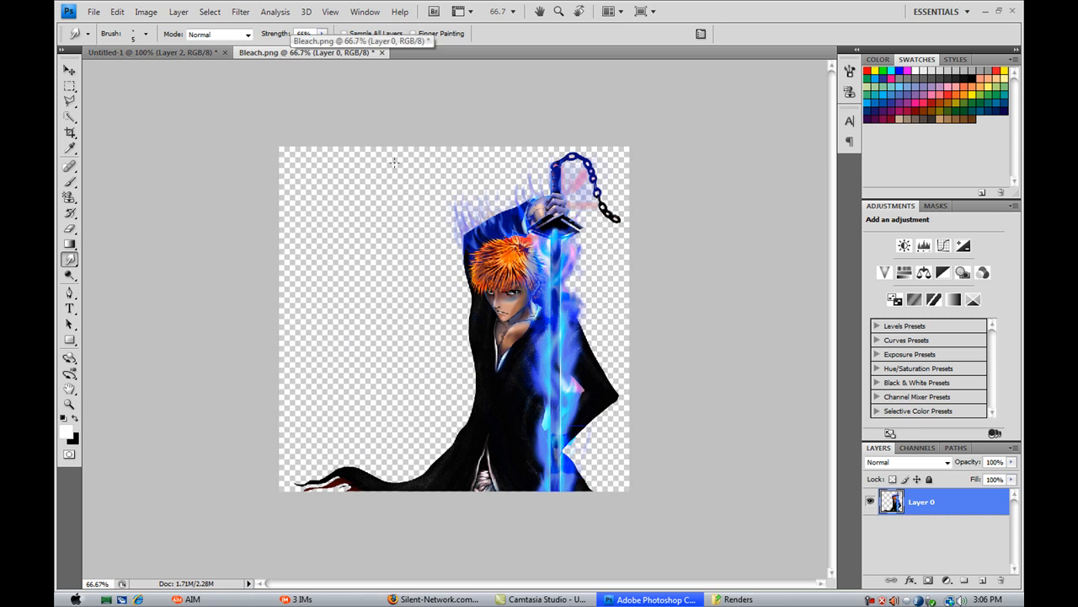
{"action": "mouse_move", "coordinate": [440, 271]}
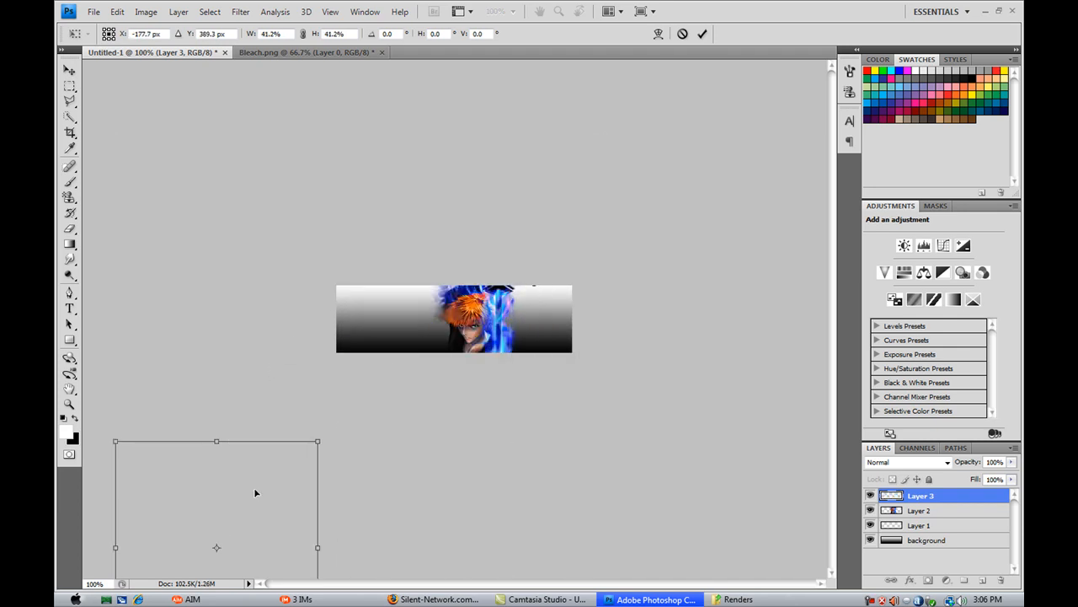
{"action": "left_click_drag", "start_coordinate": [217, 492], "coordinate": [446, 339]}
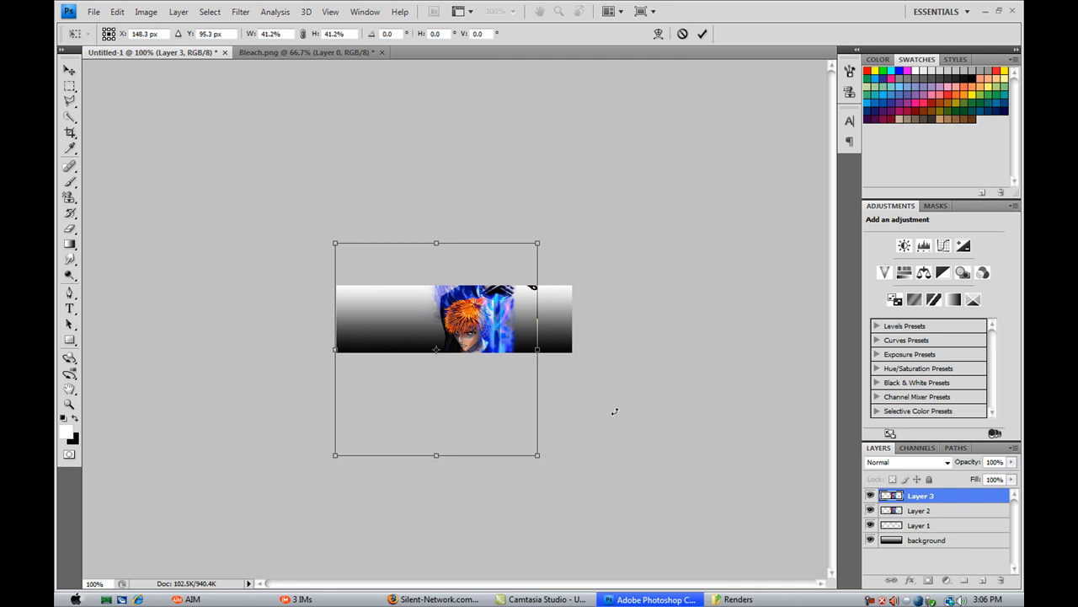
Step: Commit the rescaled render's placement and select the old smudged Layer 2
{"action": "left_click", "coordinate": [920, 510]}
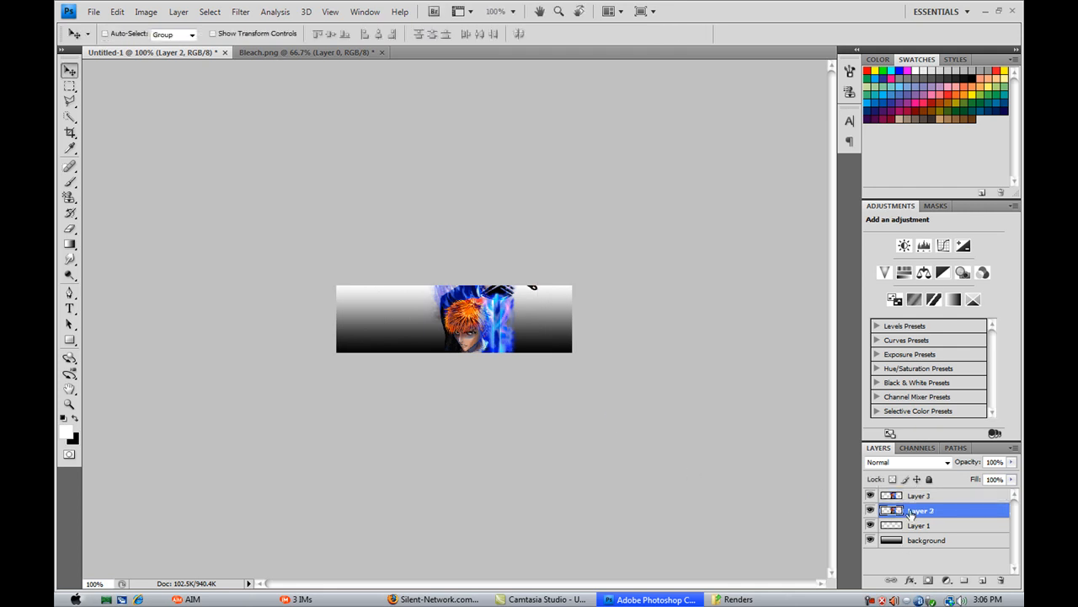
{"action": "left_click", "coordinate": [999, 580]}
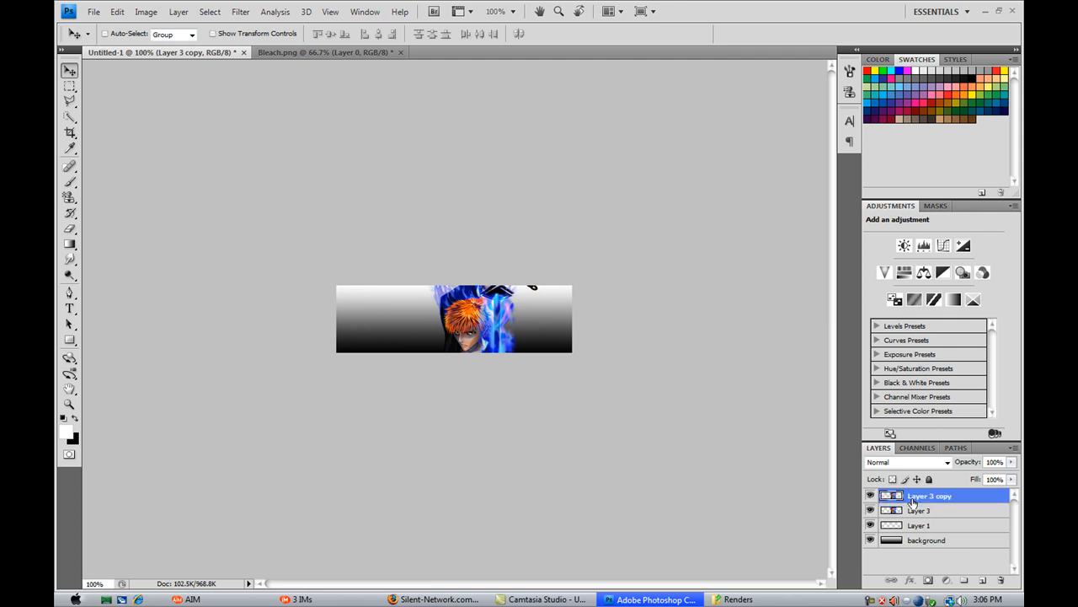
Step: Hide Layer 3 copy and smudge Layer 3's render edges into the gradient
{"action": "left_click", "coordinate": [871, 495]}
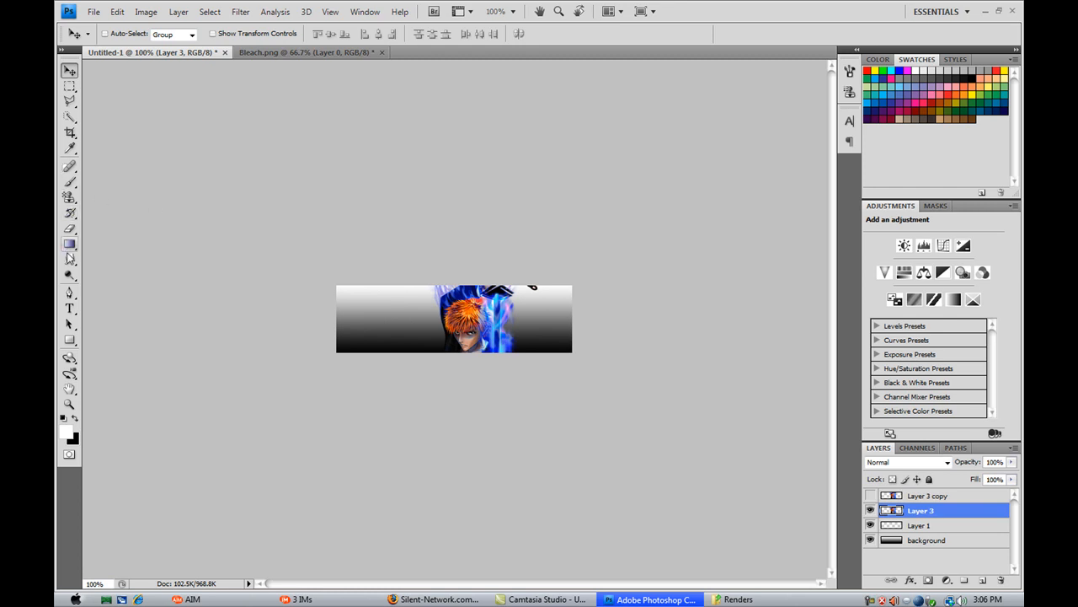
{"action": "left_click", "coordinate": [70, 259]}
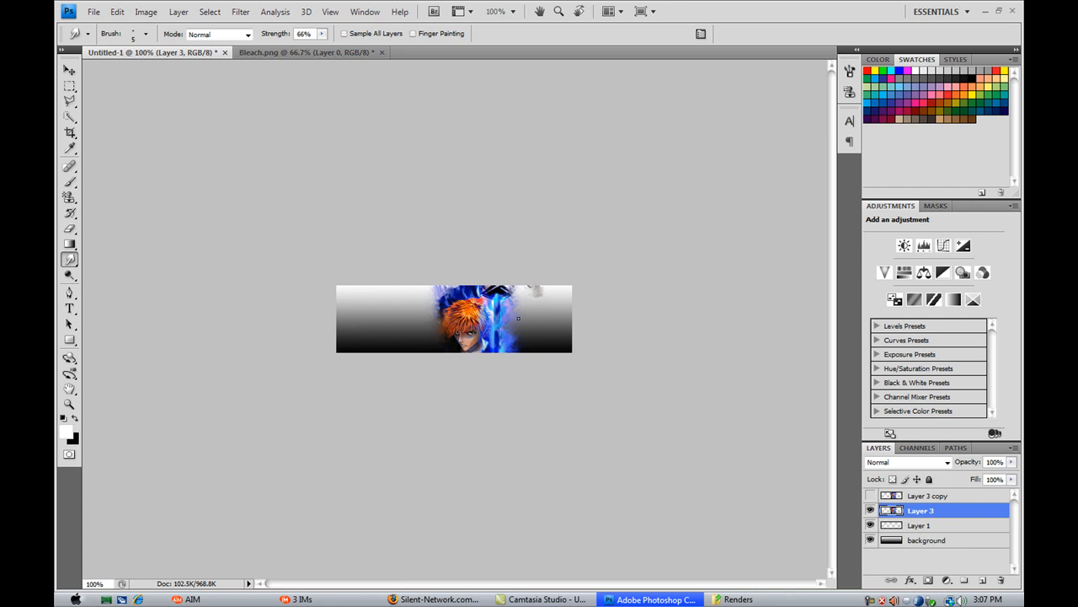
{"action": "left_click", "coordinate": [927, 495]}
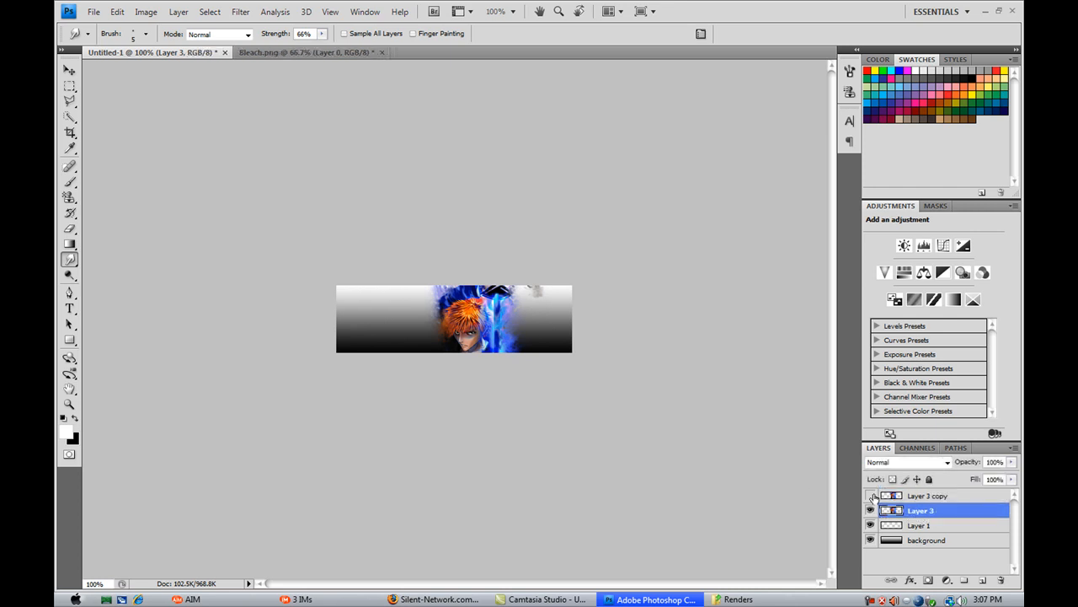
Step: Smudge Layer 3 copy at 79% strength, then show and select Layer 3 copy 2
{"action": "left_click", "coordinate": [927, 496]}
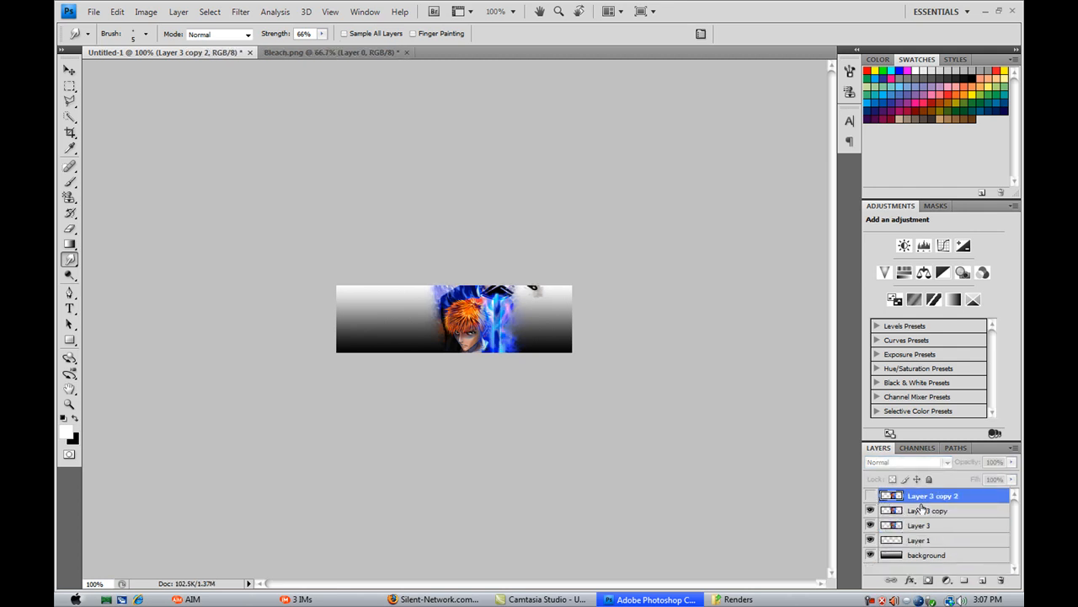
{"action": "left_click", "coordinate": [929, 509]}
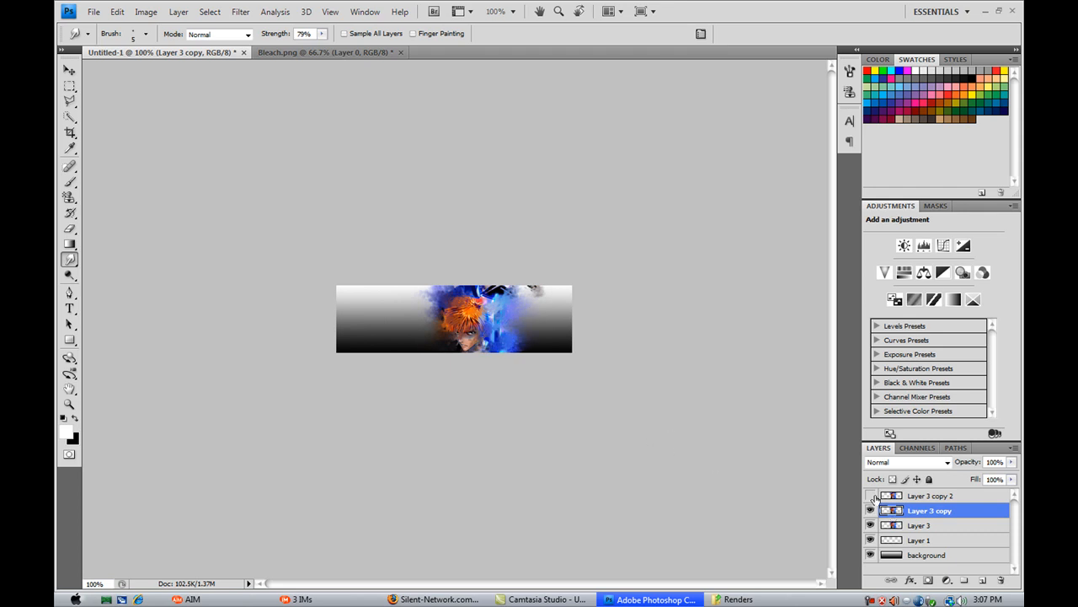
{"action": "left_click", "coordinate": [870, 495]}
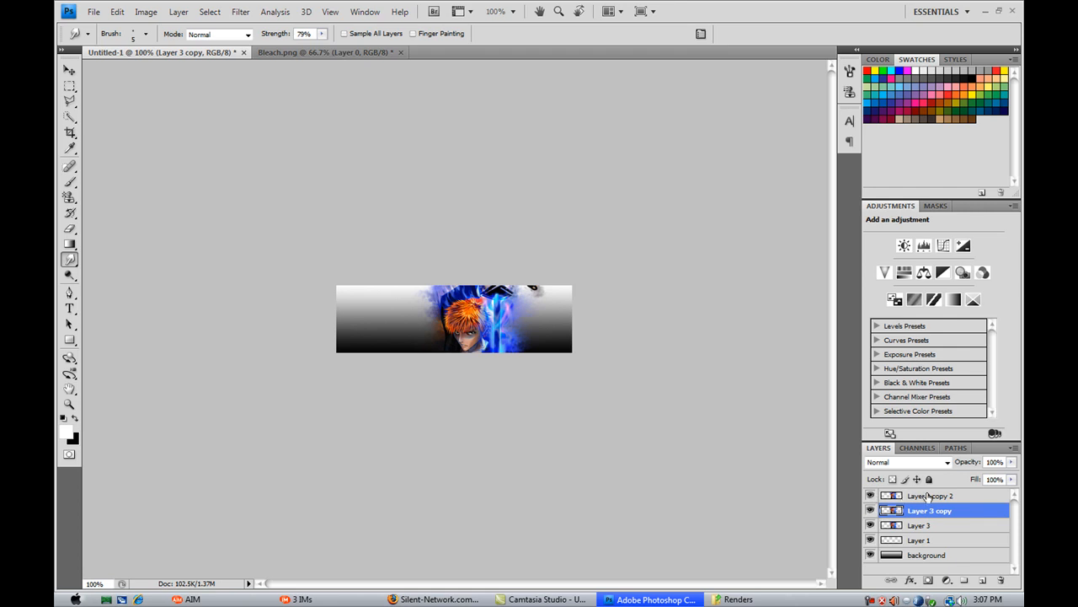
{"action": "left_click", "coordinate": [930, 495]}
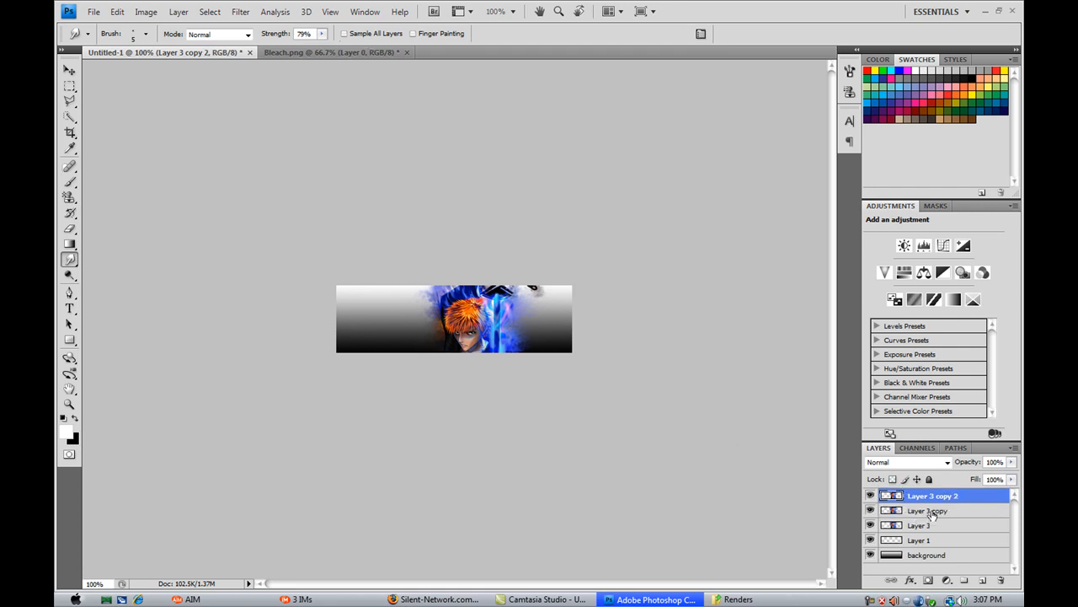
Step: Set Layer 3 copy's blend mode to Lighten, leaving Layer 3 copy 2 active
{"action": "left_click", "coordinate": [909, 462]}
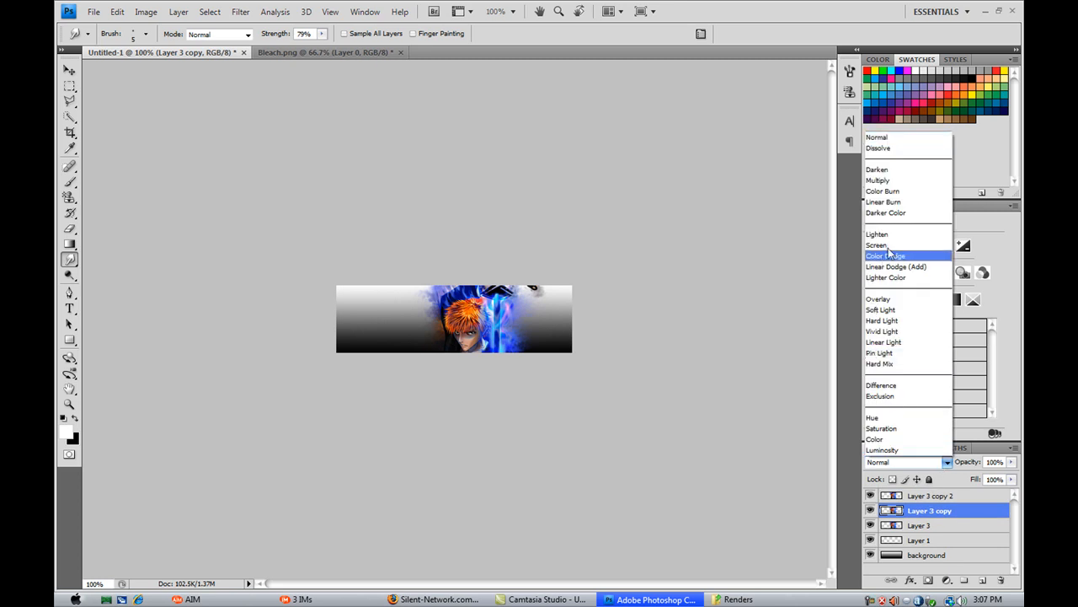
{"action": "mouse_move", "coordinate": [908, 278]}
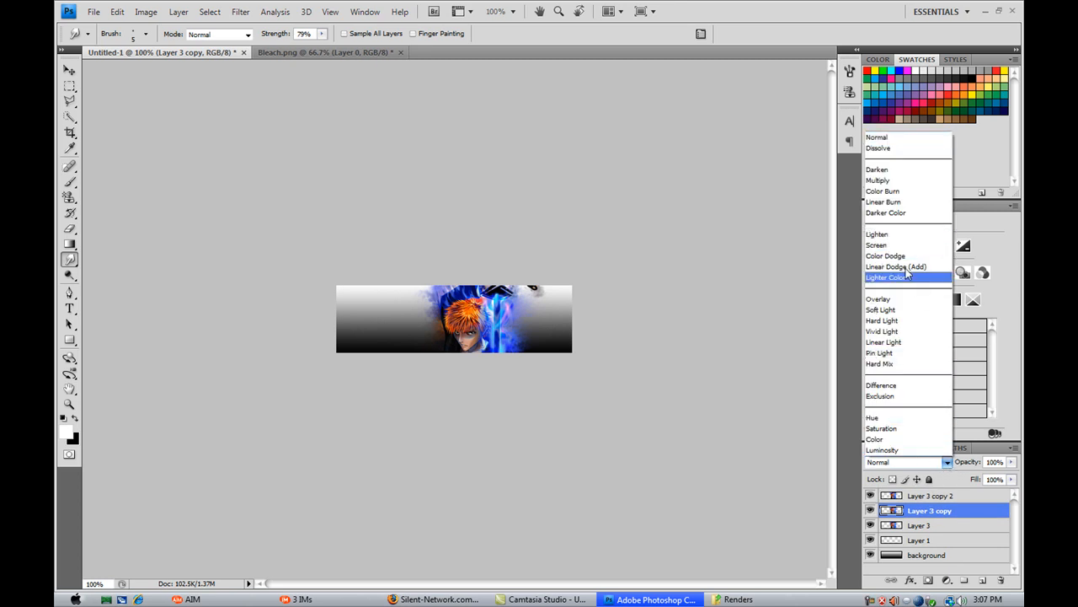
{"action": "left_click", "coordinate": [877, 233]}
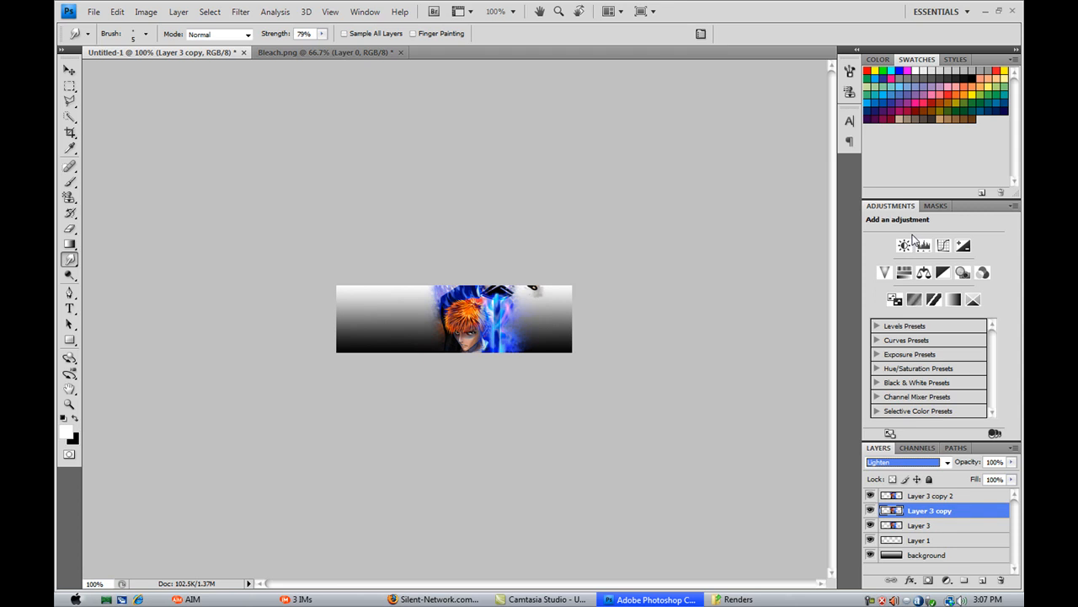
{"action": "left_click", "coordinate": [930, 495]}
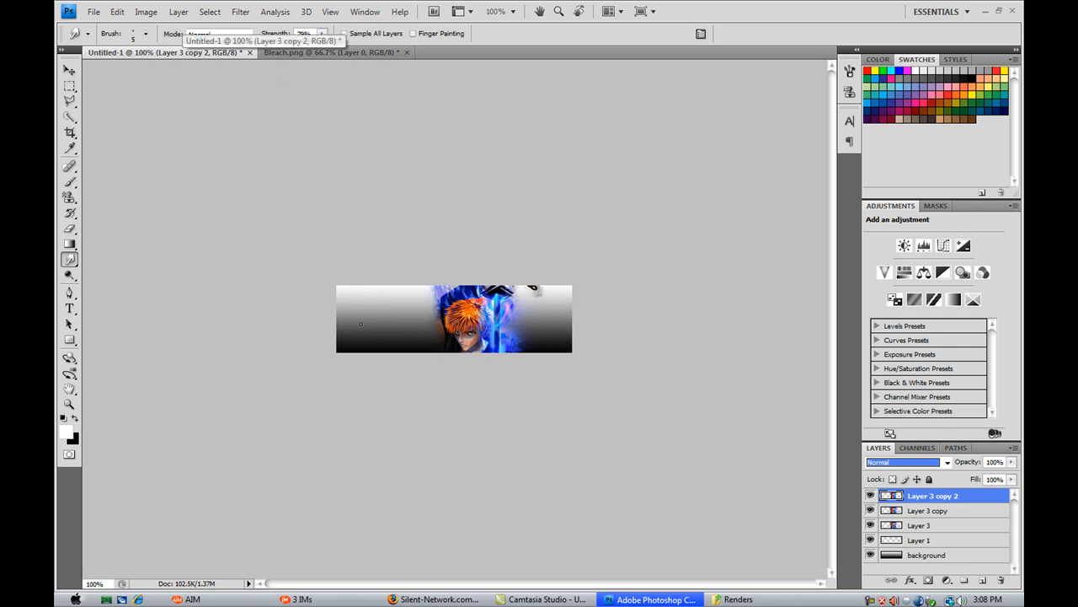
{"action": "mouse_move", "coordinate": [379, 299]}
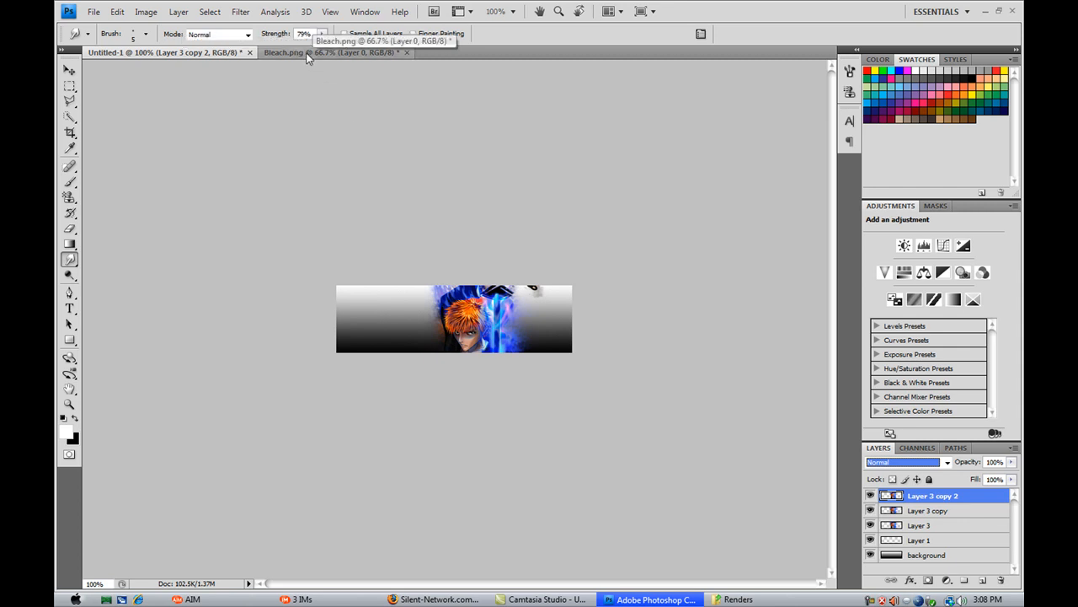
{"action": "mouse_move", "coordinate": [435, 293]}
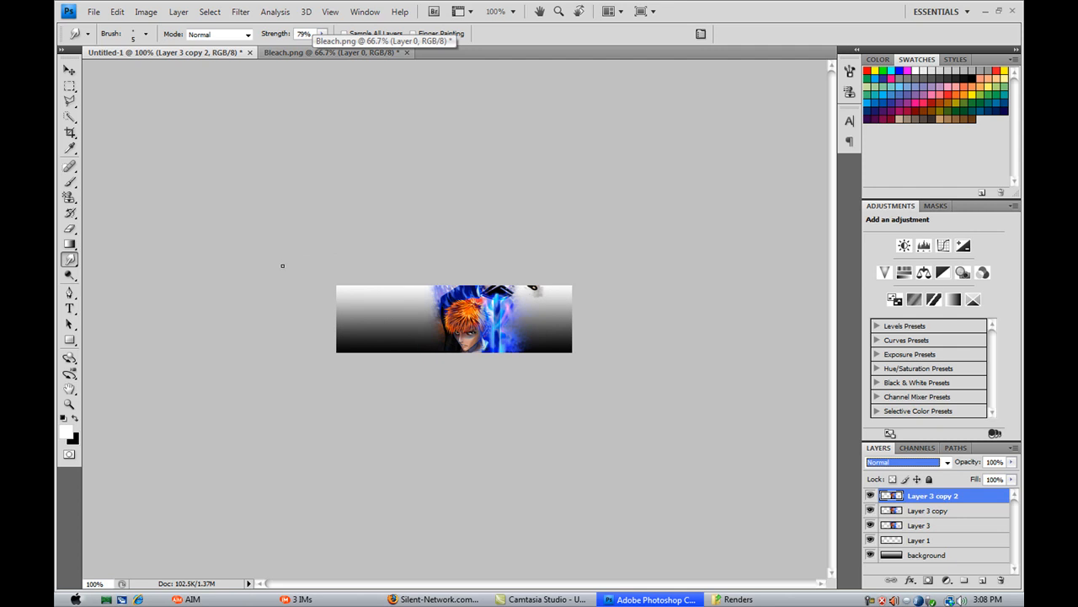
{"action": "mouse_move", "coordinate": [278, 286]}
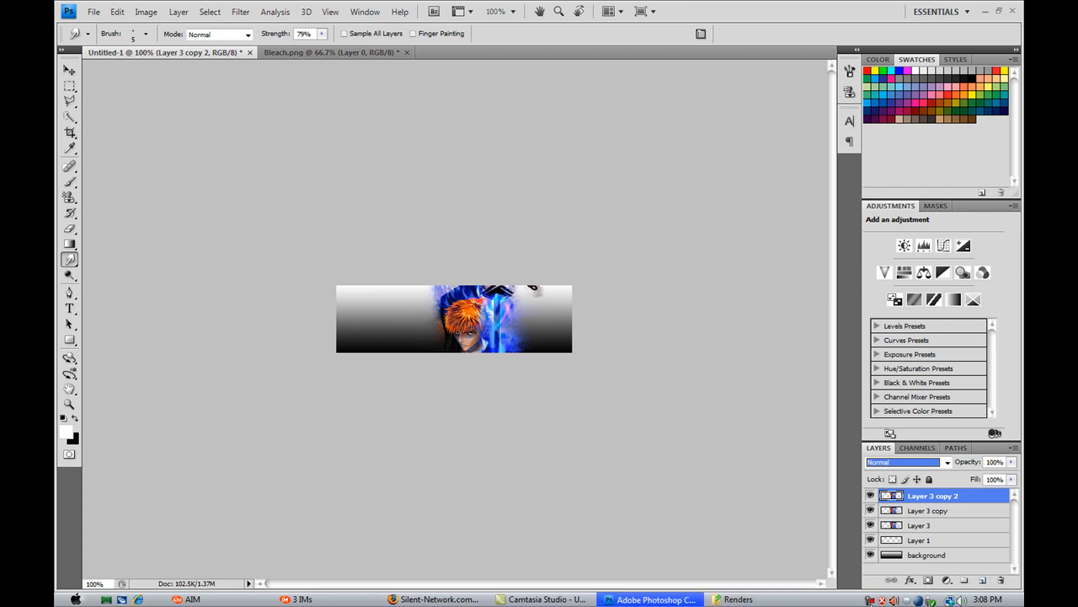
{"action": "mouse_move", "coordinate": [843, 598]}
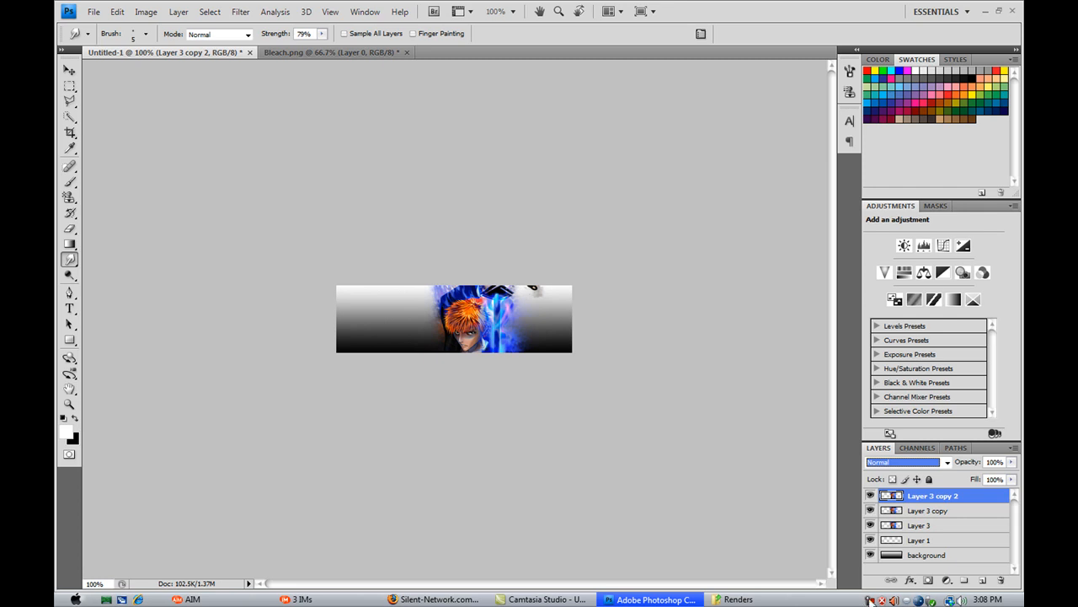
{"action": "mouse_move", "coordinate": [514, 376]}
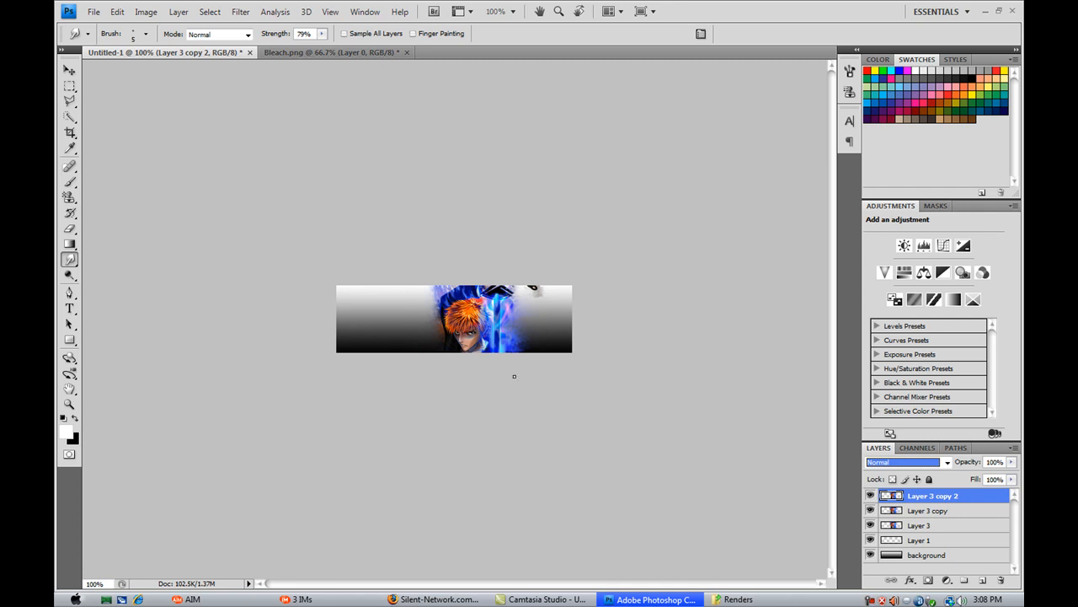
{"action": "mouse_move", "coordinate": [355, 304]}
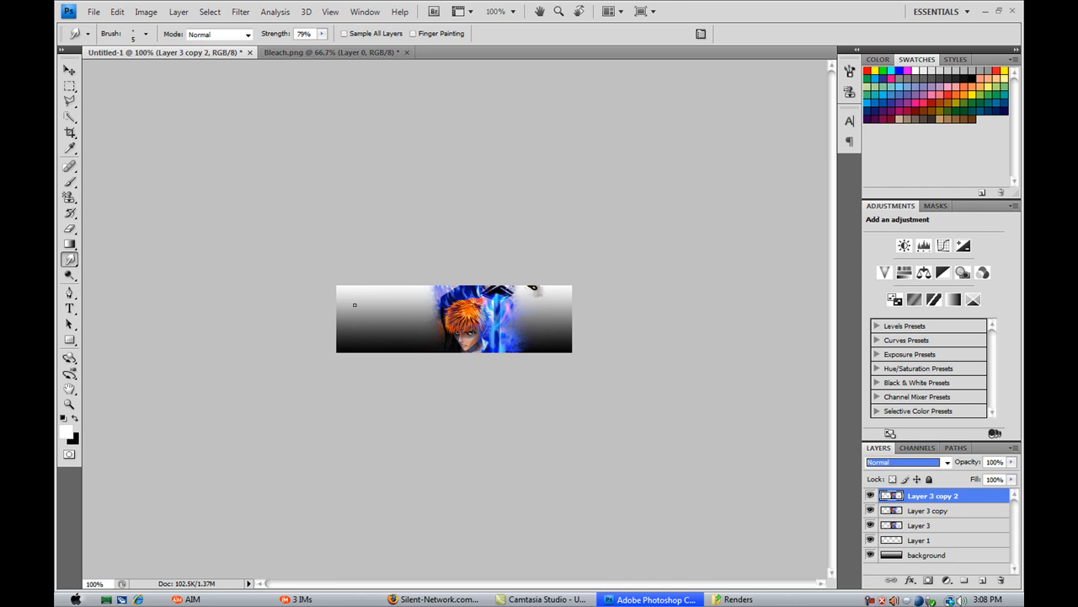
{"action": "mouse_move", "coordinate": [383, 268]}
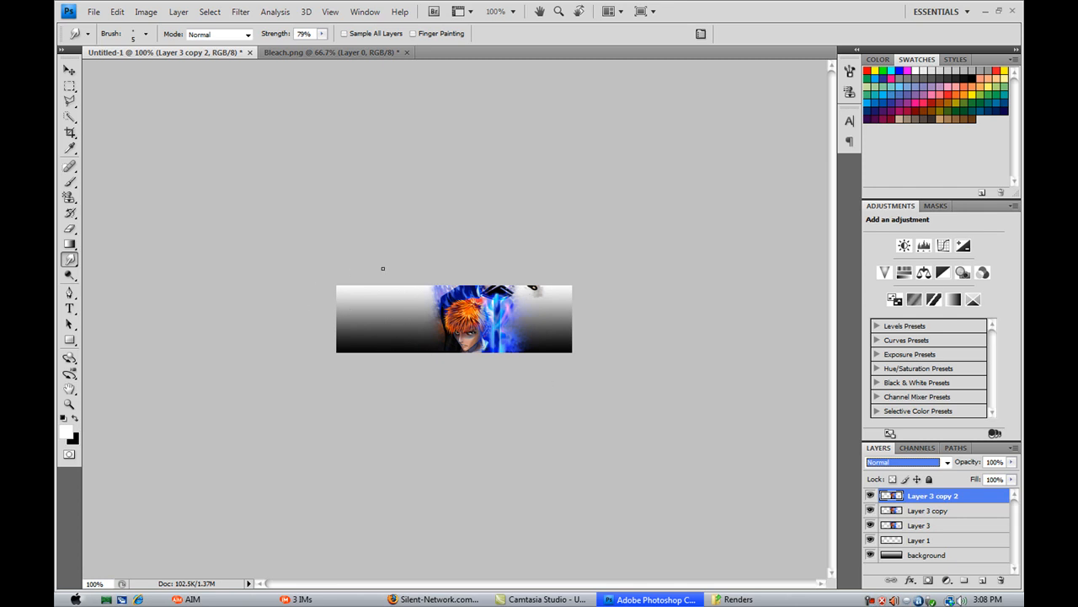
{"action": "mouse_move", "coordinate": [259, 230]}
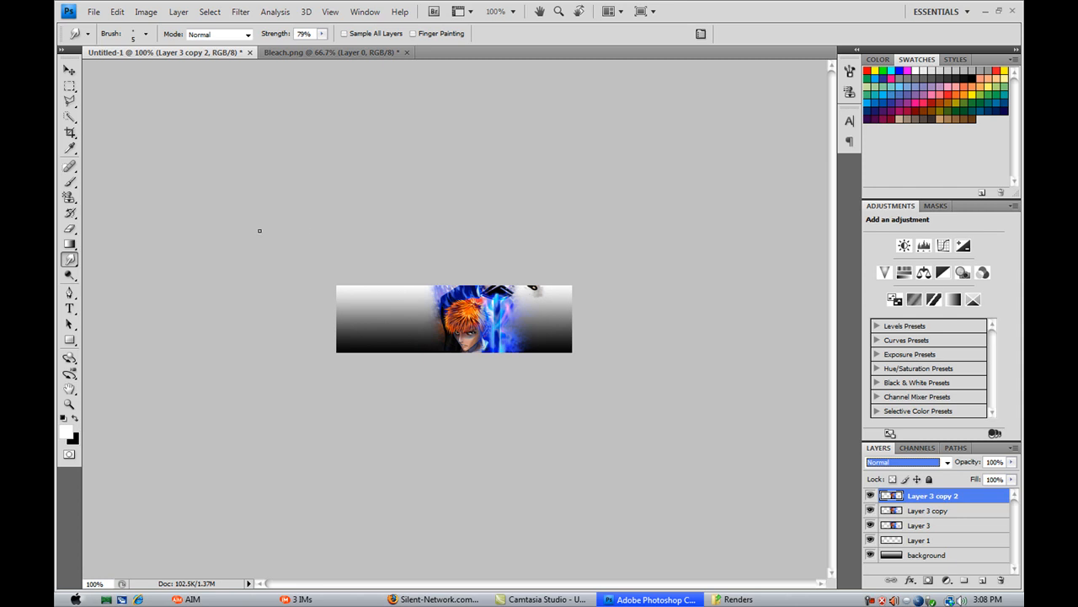
{"action": "mouse_move", "coordinate": [594, 327]}
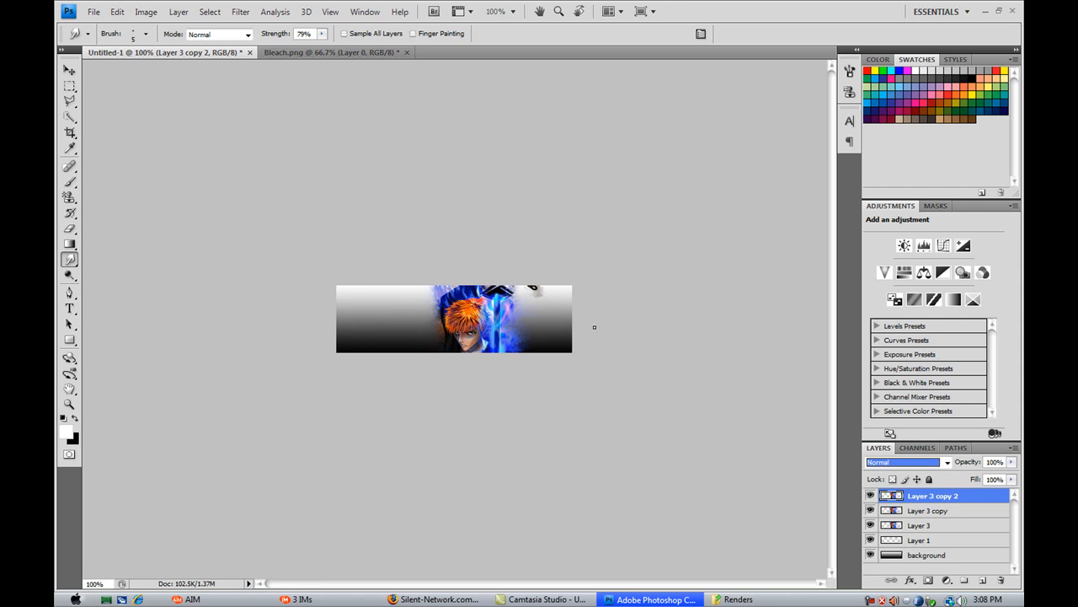
{"action": "mouse_move", "coordinate": [299, 231]}
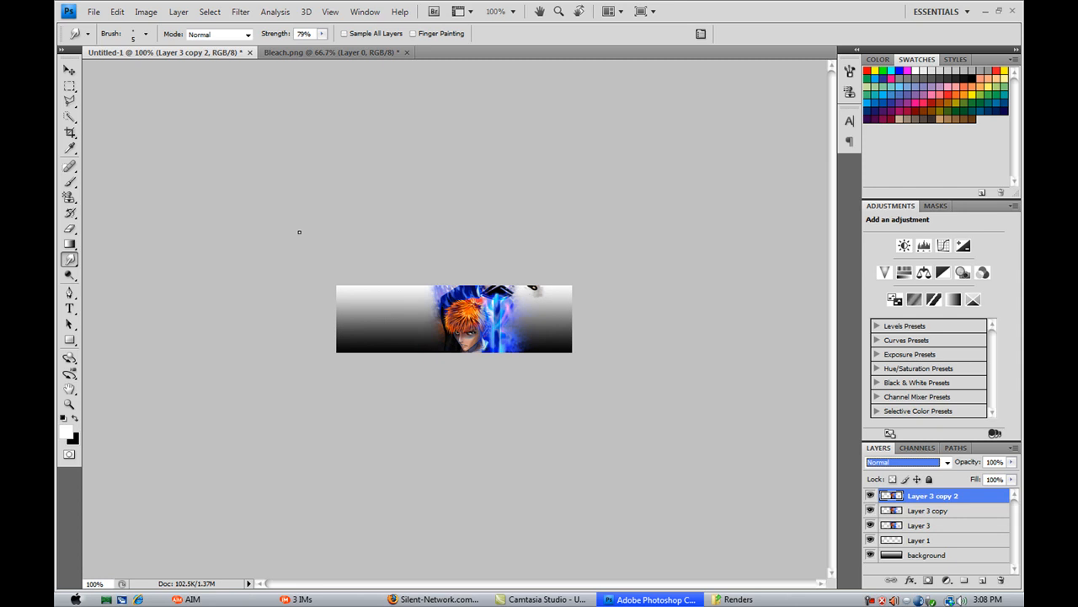
{"action": "mouse_move", "coordinate": [399, 440]}
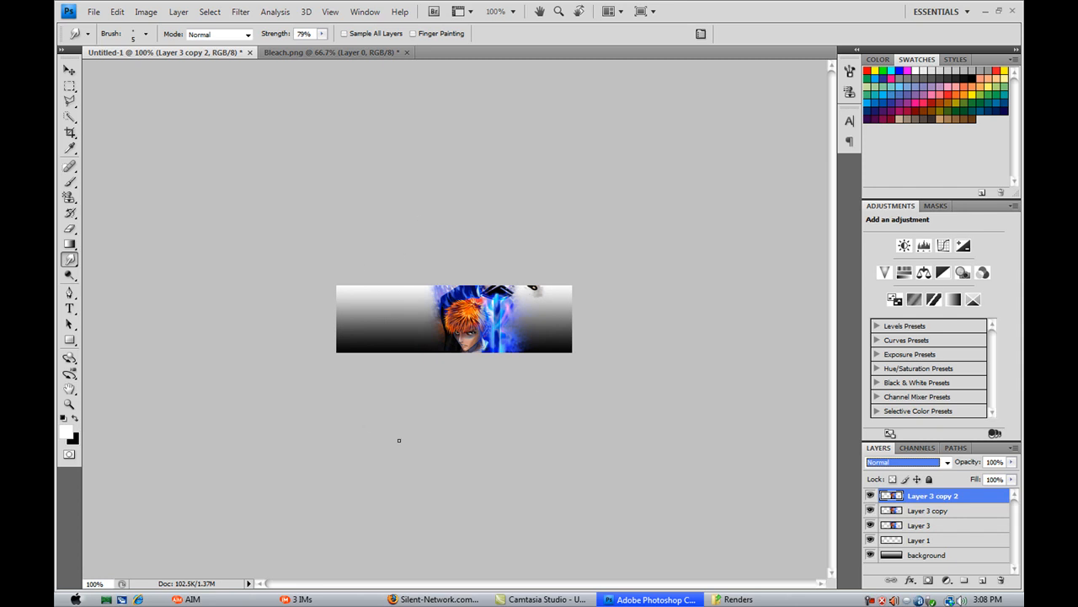
{"action": "mouse_move", "coordinate": [304, 281]}
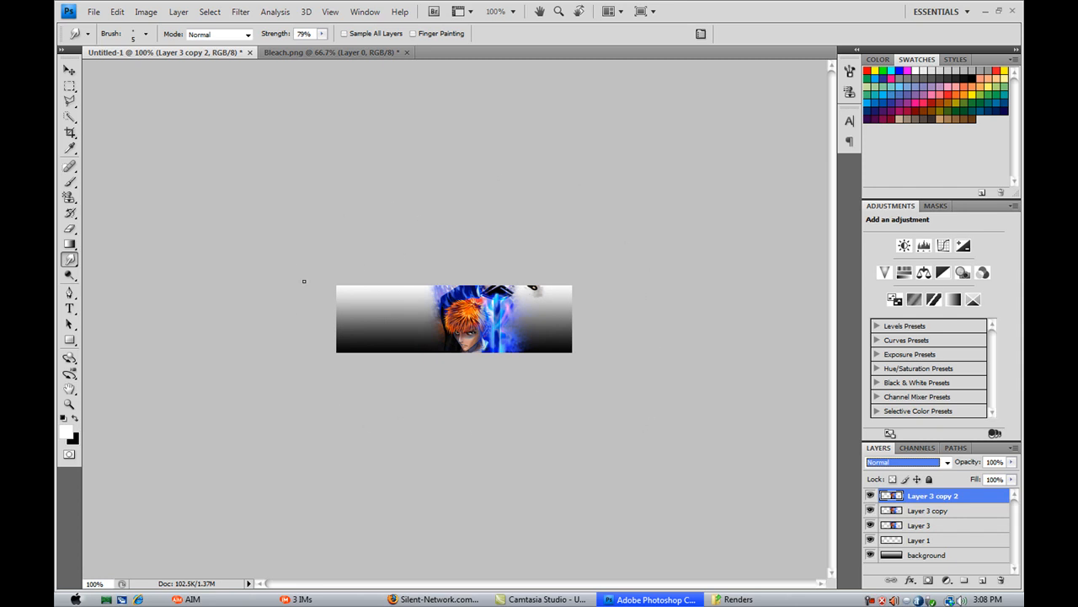
{"action": "mouse_move", "coordinate": [657, 421]}
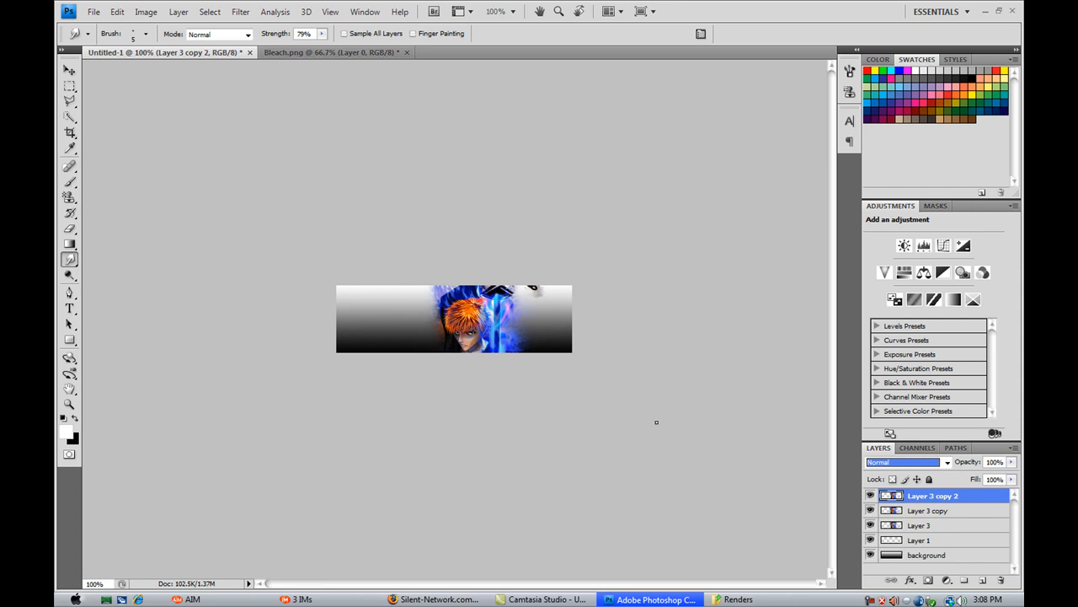
{"action": "mouse_move", "coordinate": [401, 342]}
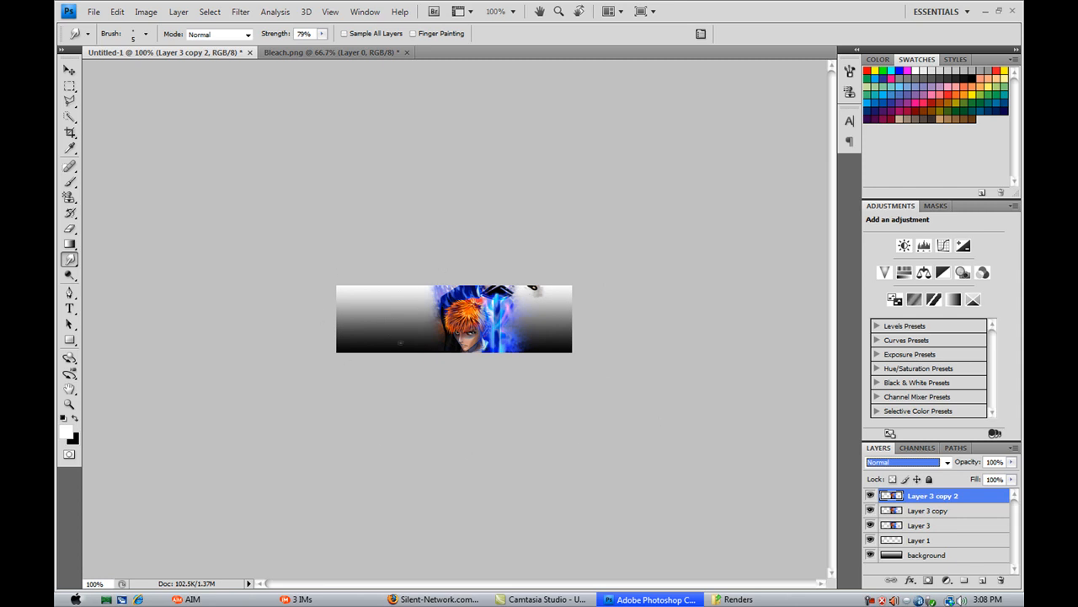
{"action": "mouse_move", "coordinate": [589, 196]}
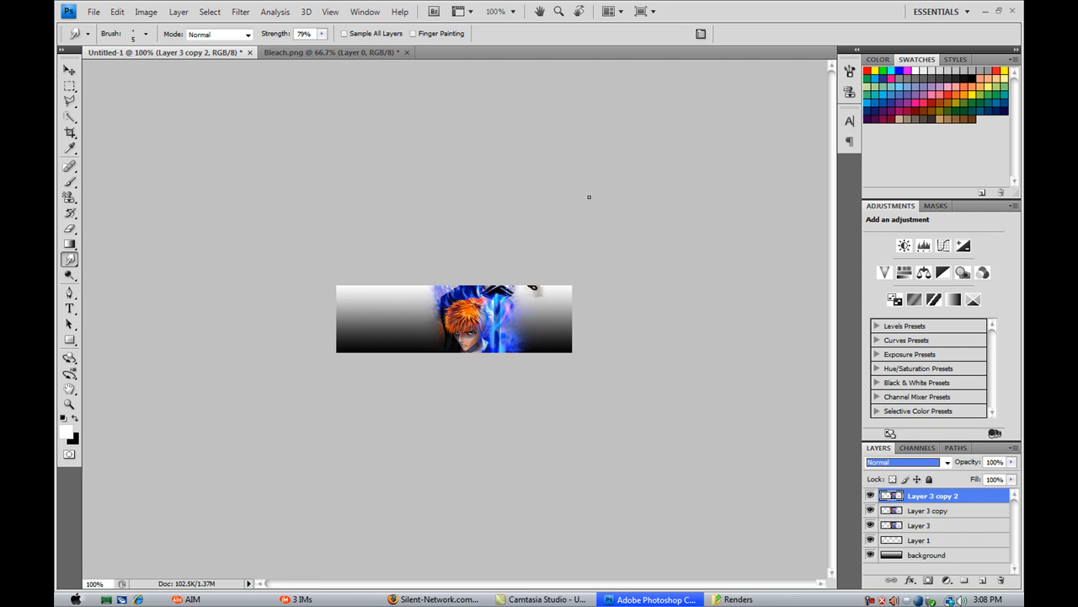
{"action": "mouse_move", "coordinate": [329, 344]}
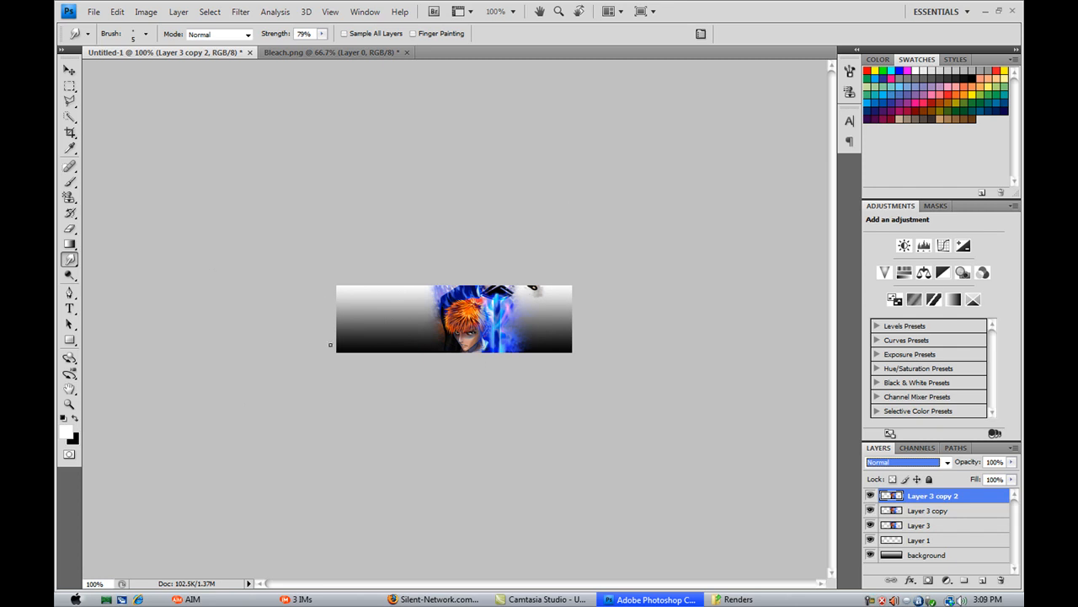
{"action": "mouse_move", "coordinate": [766, 462]}
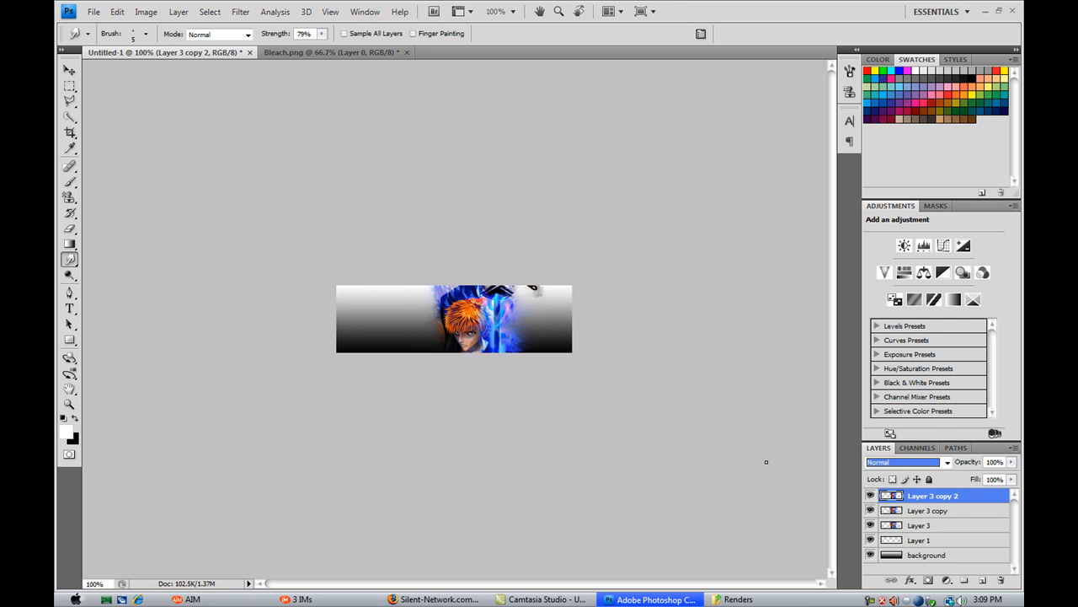
{"action": "mouse_move", "coordinate": [596, 469]}
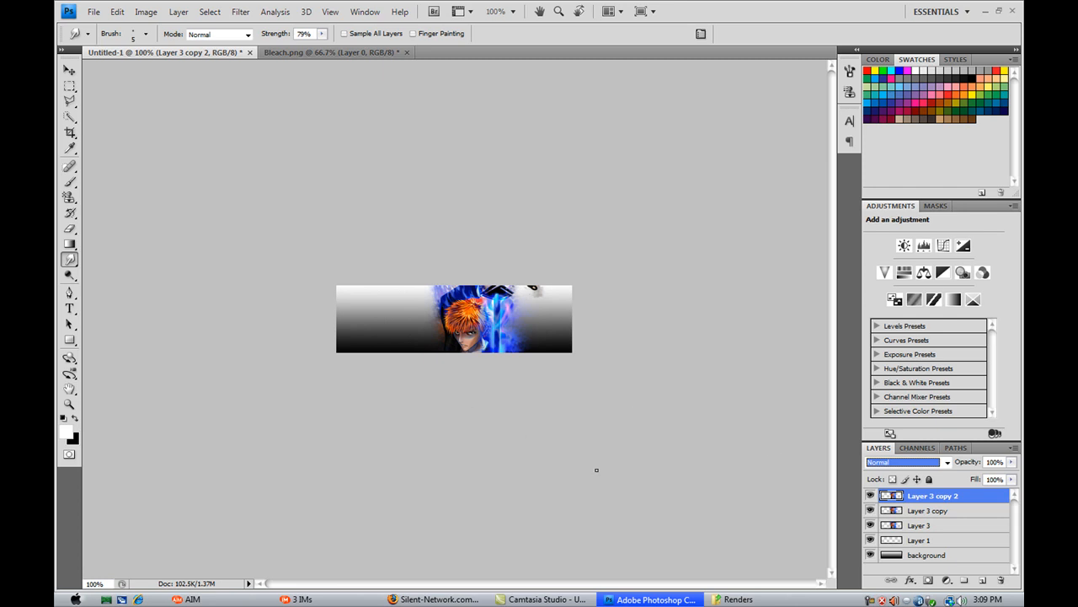
{"action": "mouse_move", "coordinate": [853, 493]}
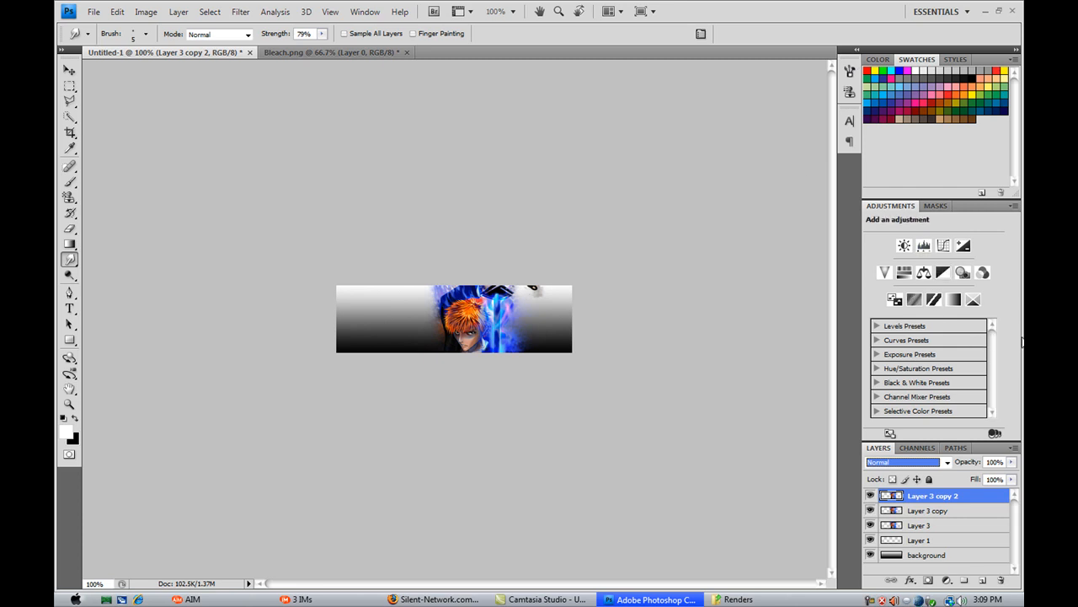
{"action": "mouse_move", "coordinate": [791, 498]}
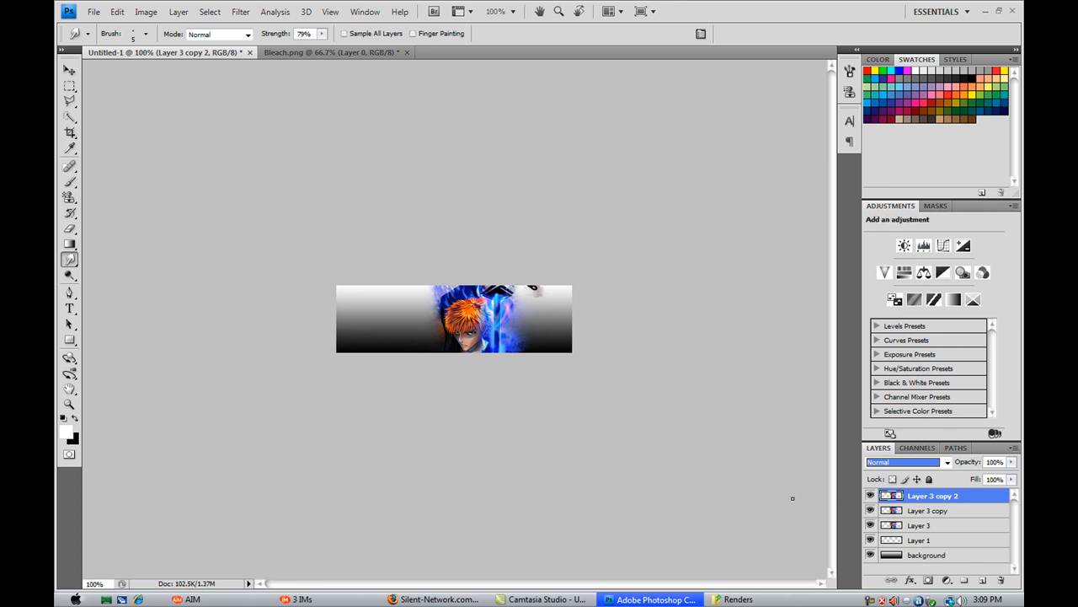